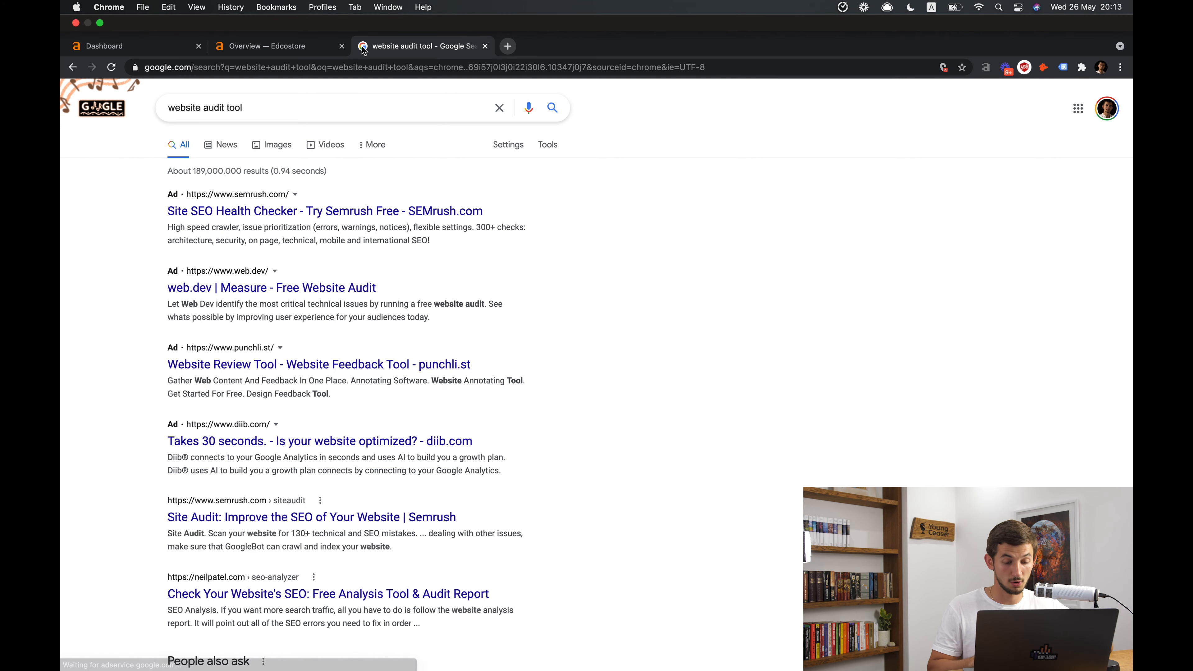
Switch to the Edcostore Site Audit overview showing its health score of 33
scroll("down", 3)
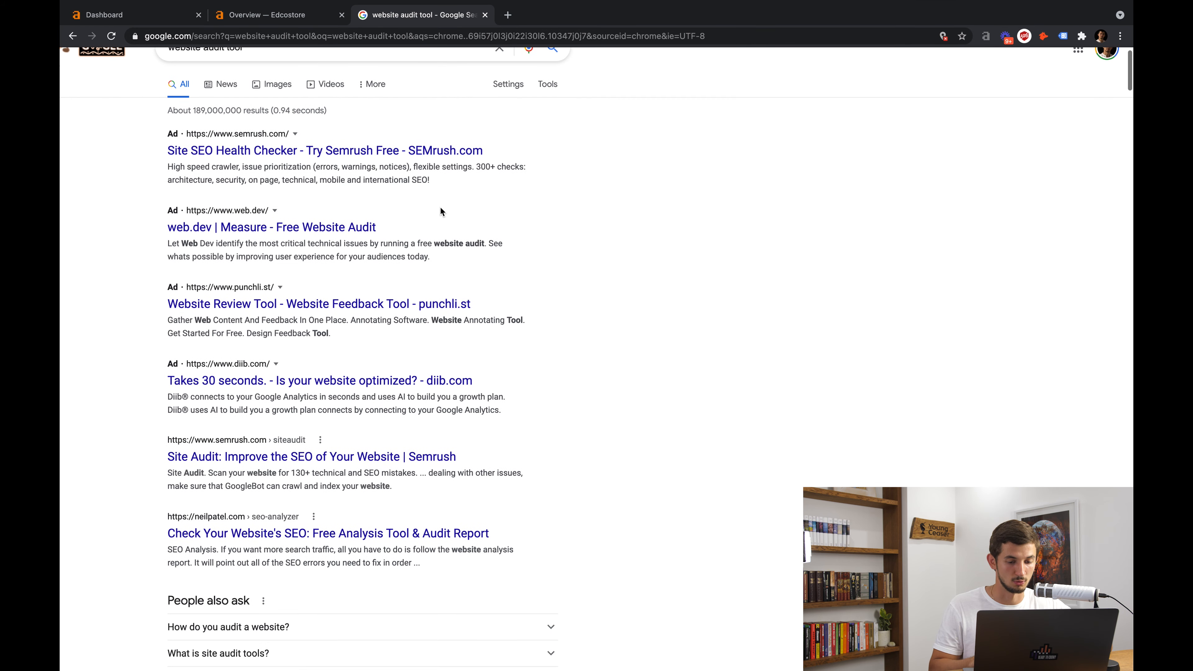
scroll("up", 3)
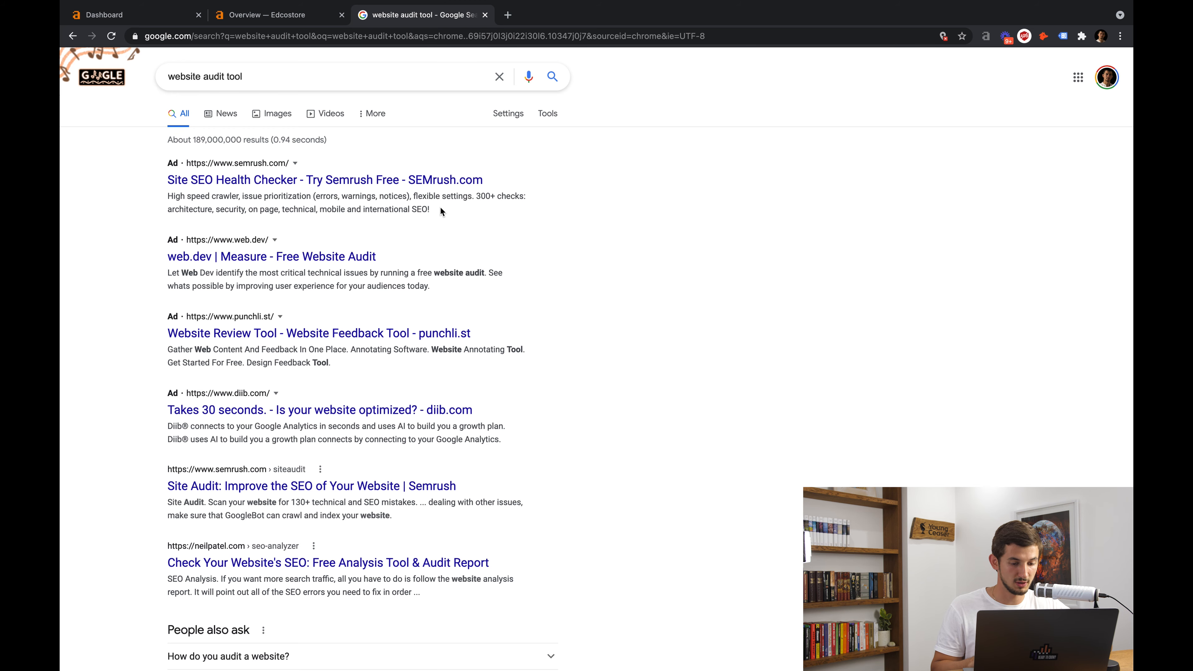
mouse_move(188, 57)
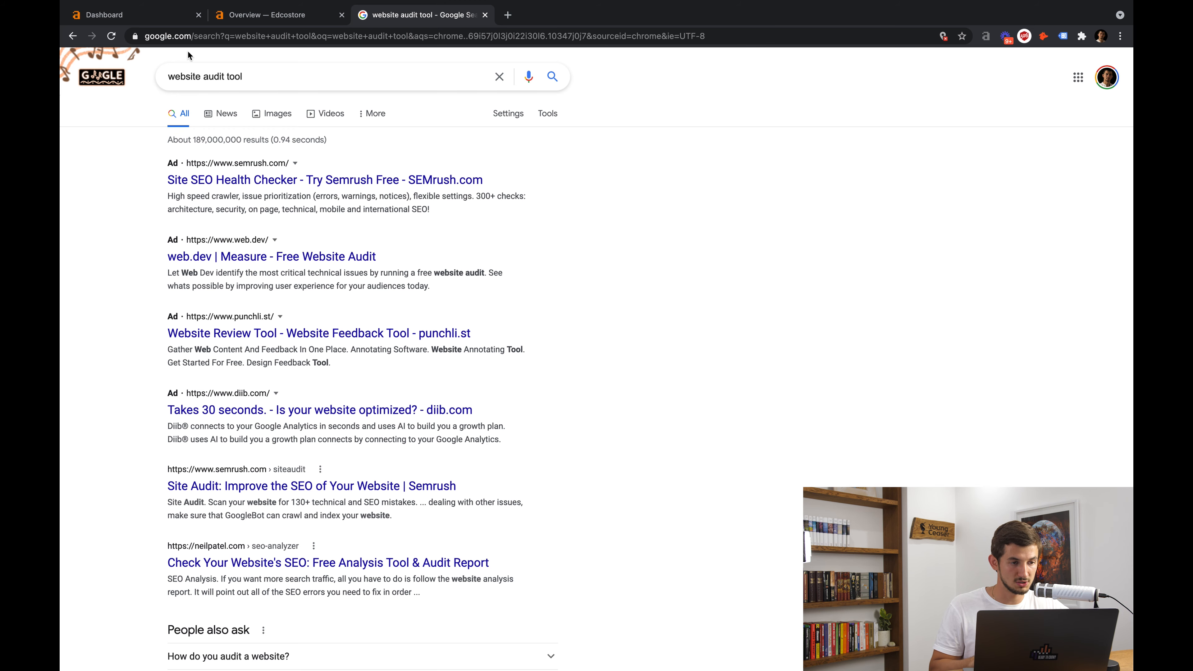
left_click(106, 14)
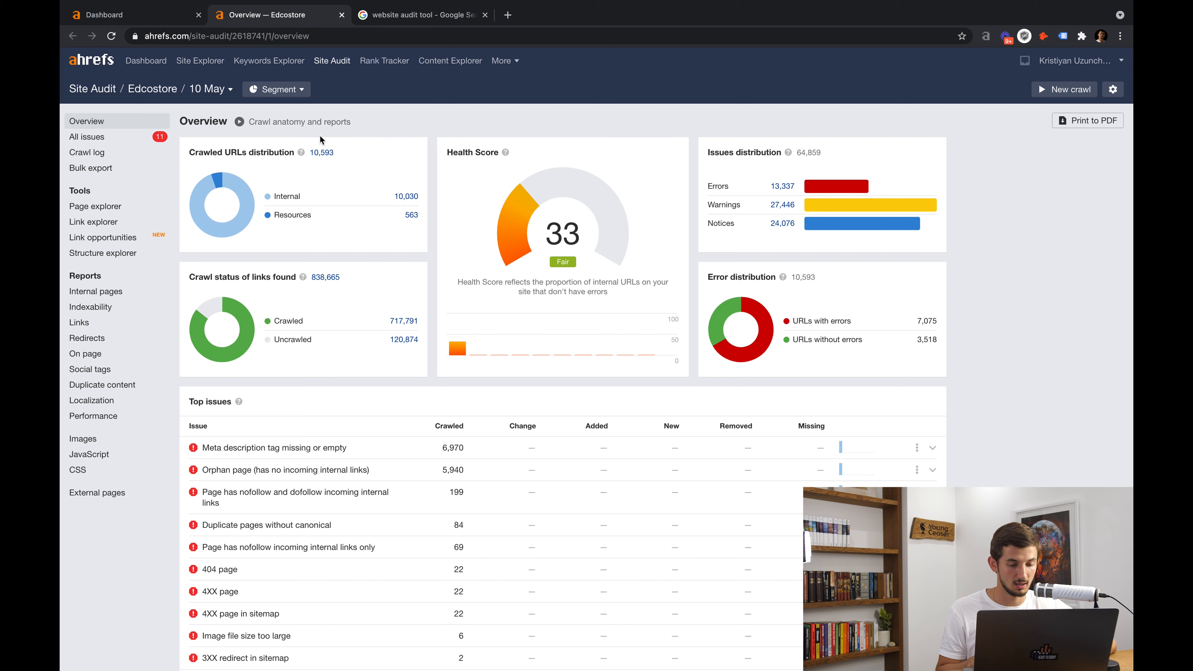
mouse_move(152, 88)
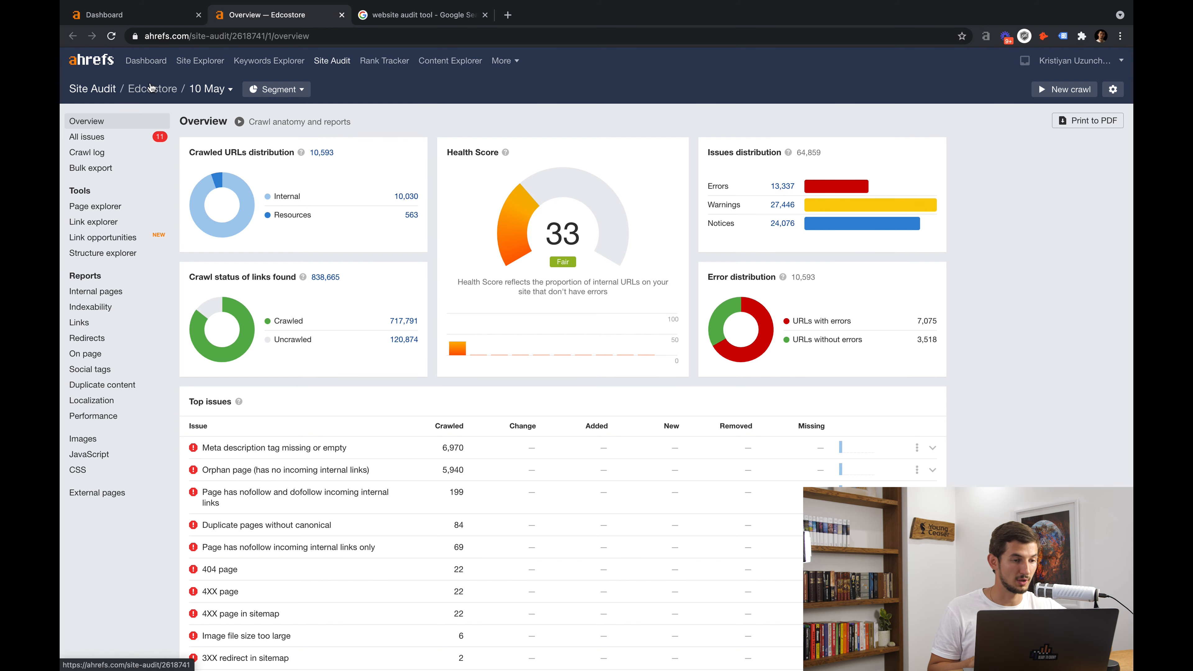
mouse_move(502, 293)
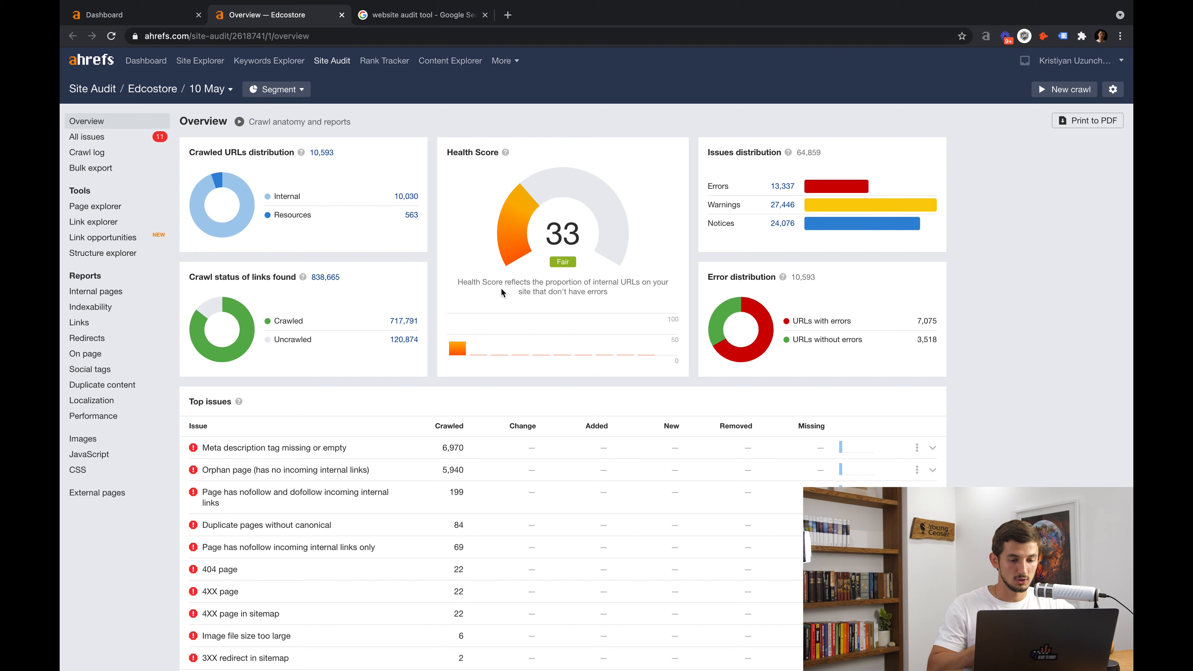
mouse_move(601, 340)
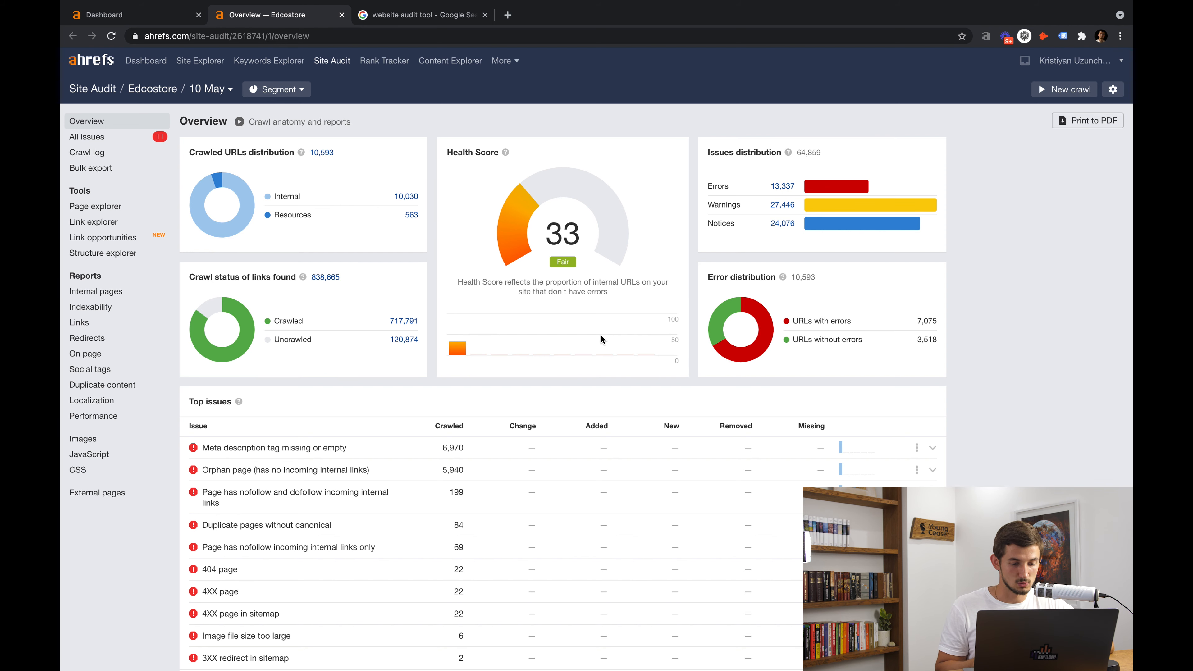
mouse_move(346, 232)
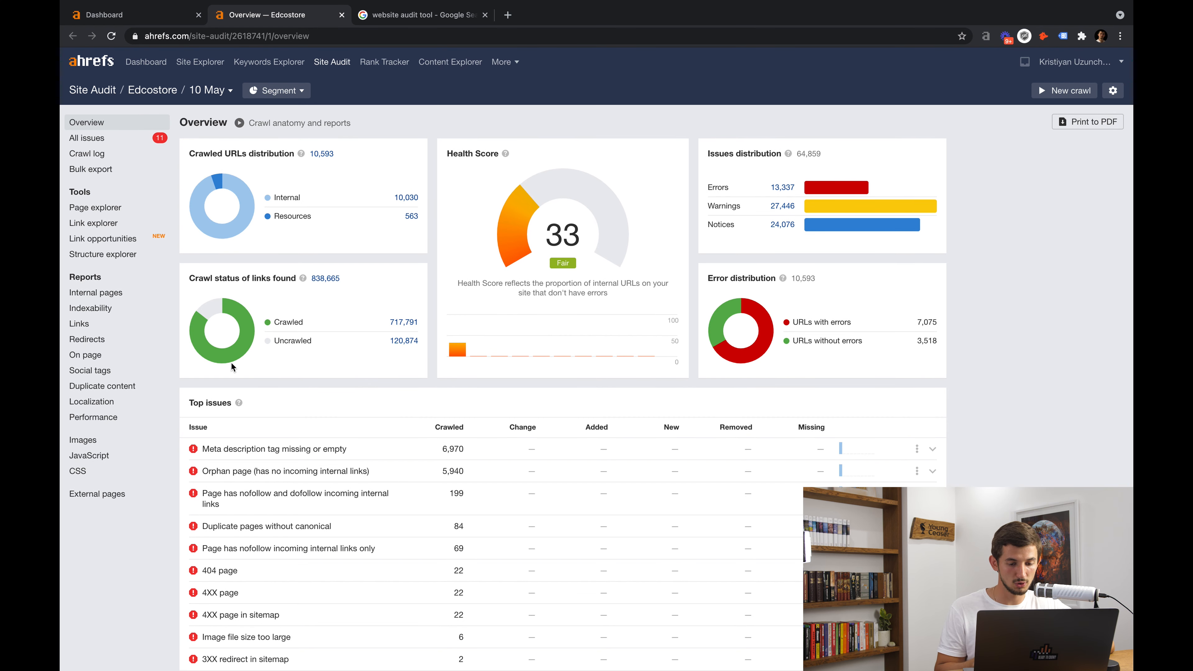
scroll("down", 3)
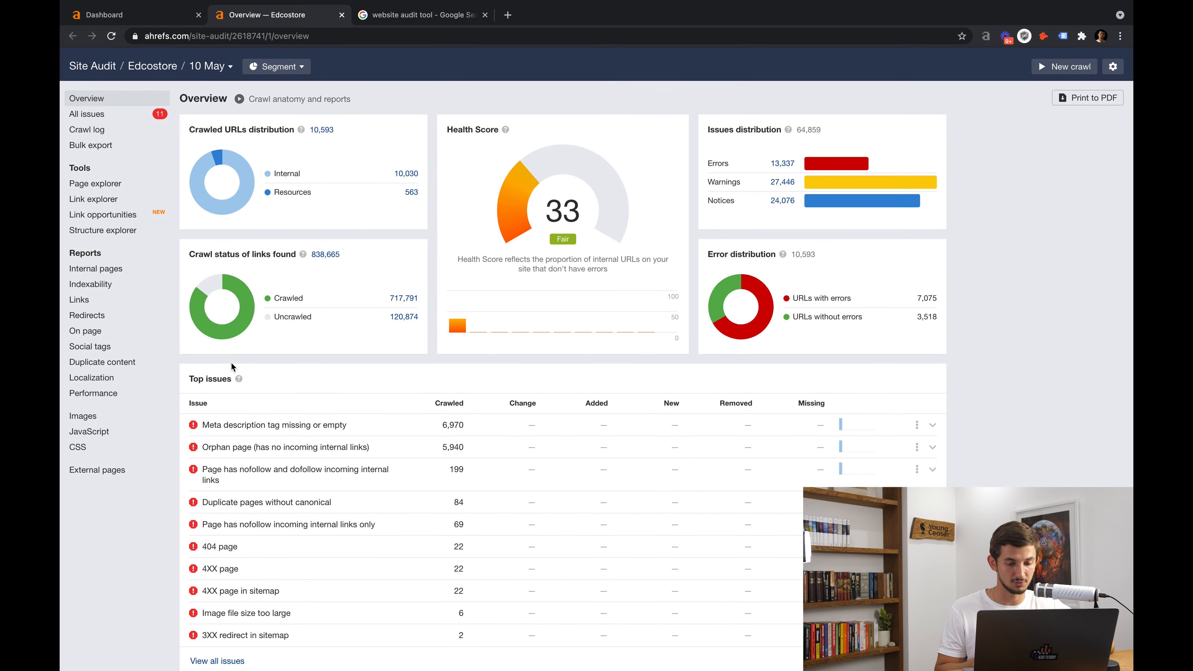
mouse_move(238, 401)
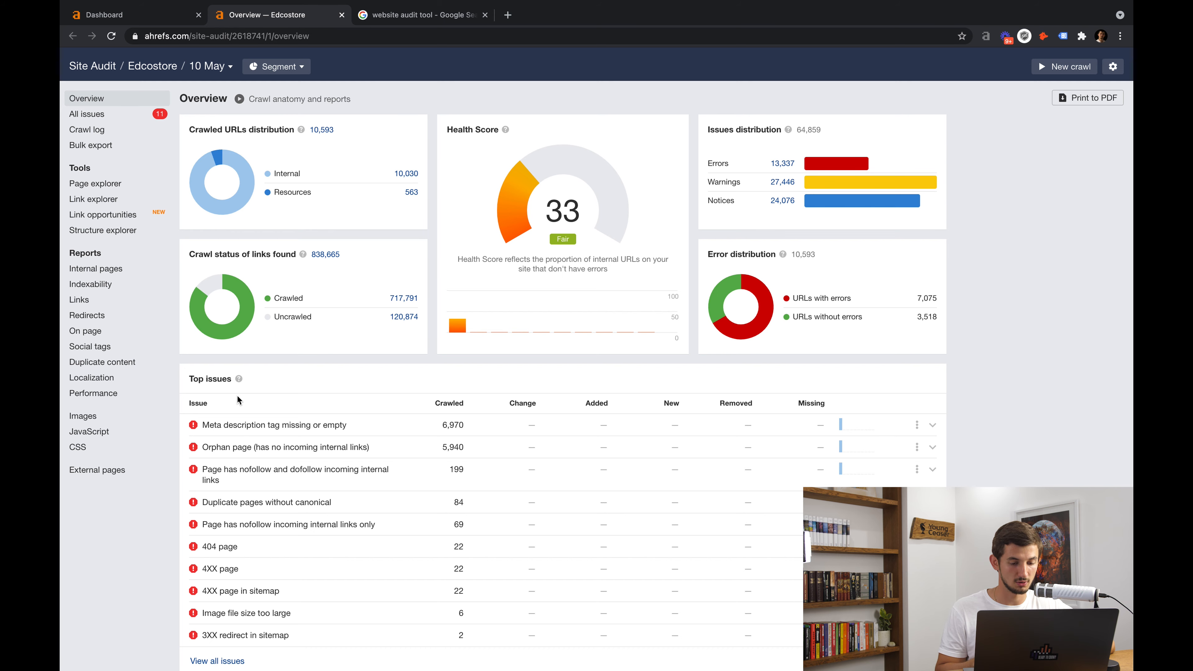
scroll("down", 3)
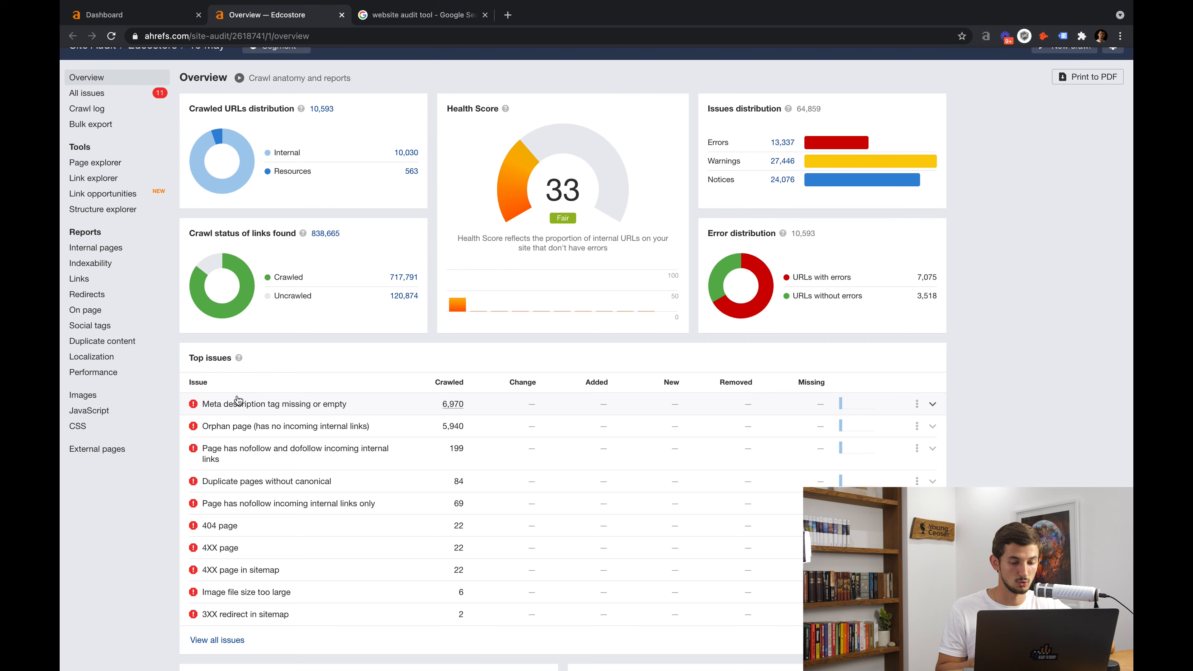
mouse_move(271, 451)
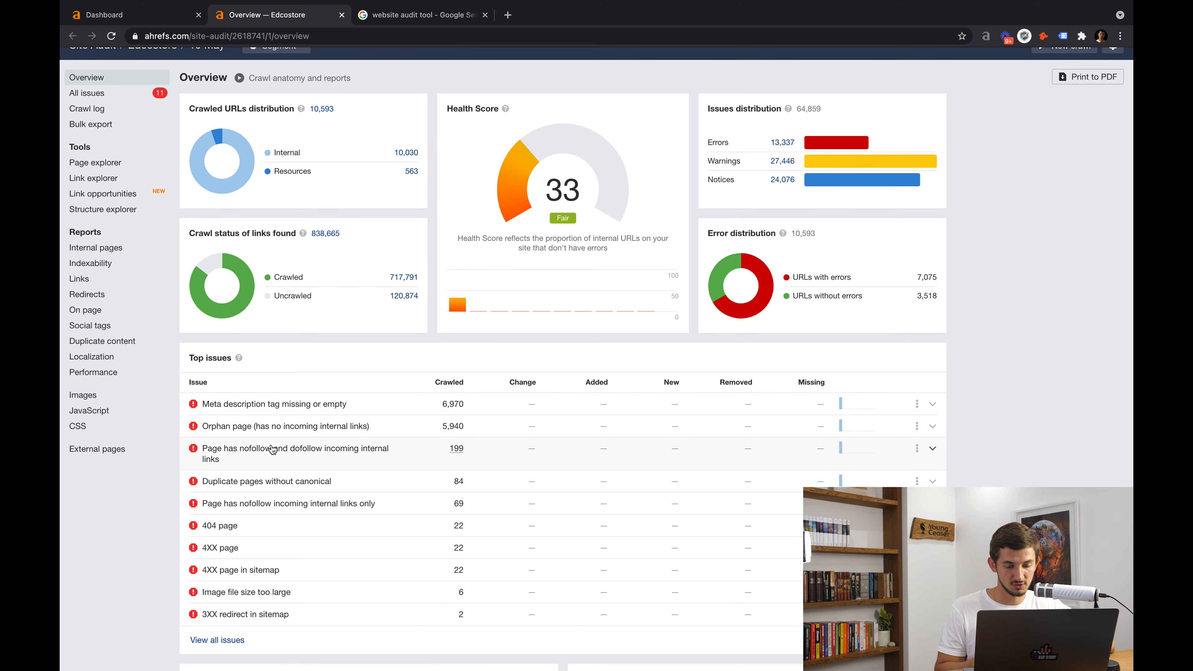
mouse_move(293, 463)
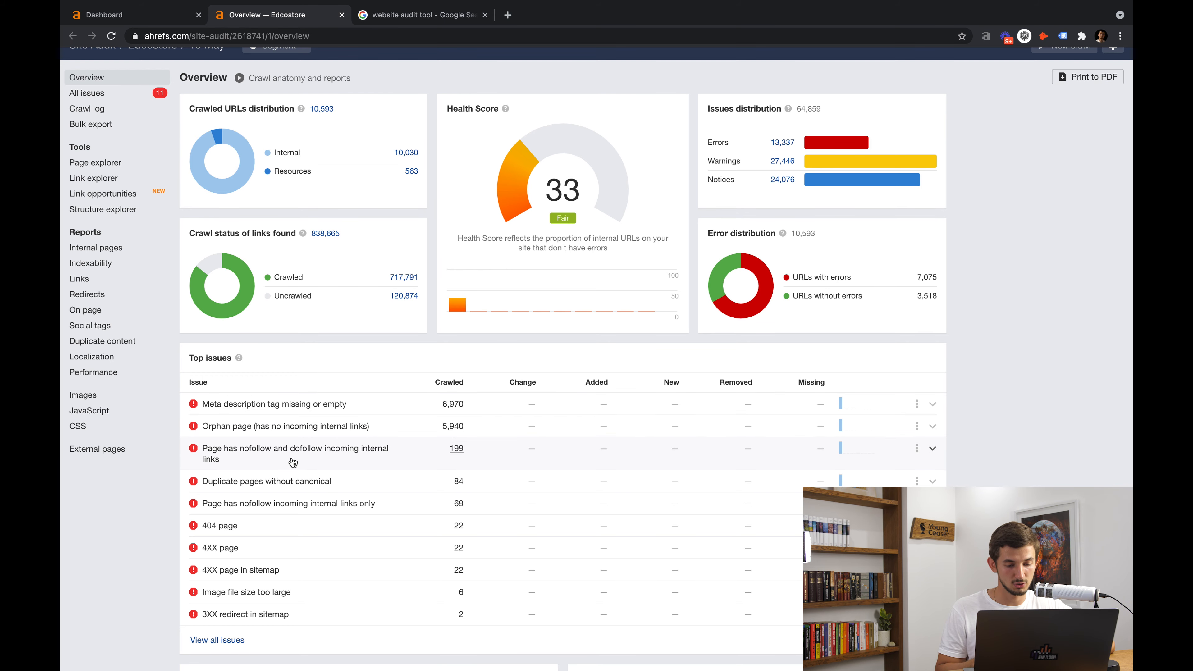
scroll("down", 3)
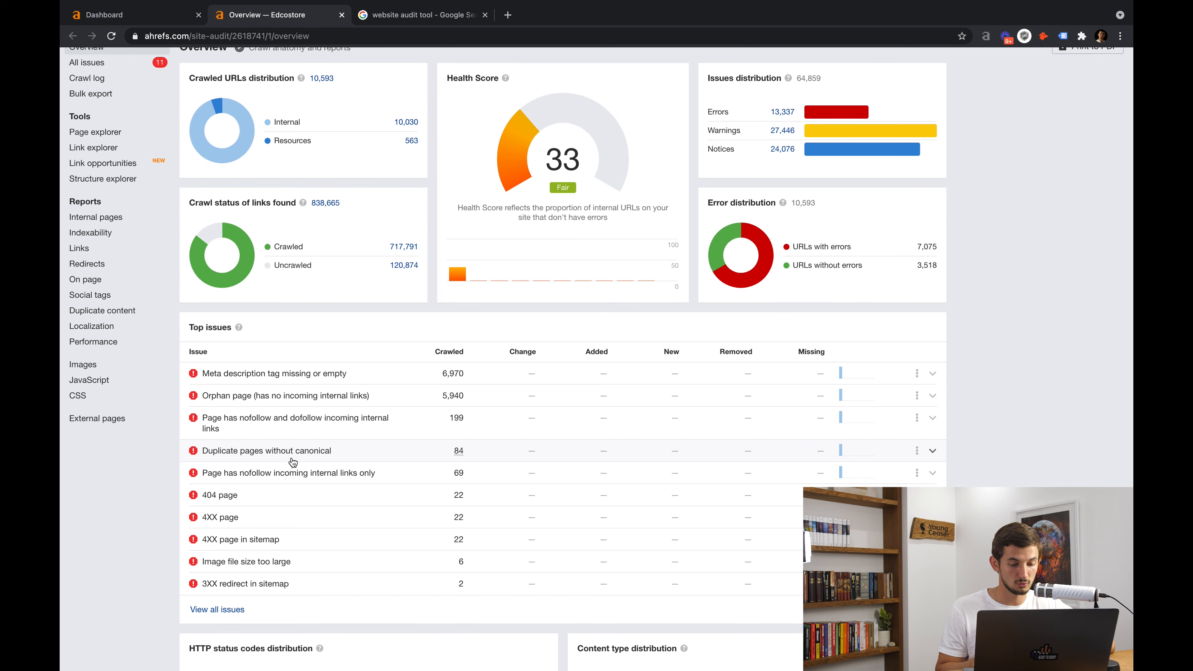
mouse_move(242, 427)
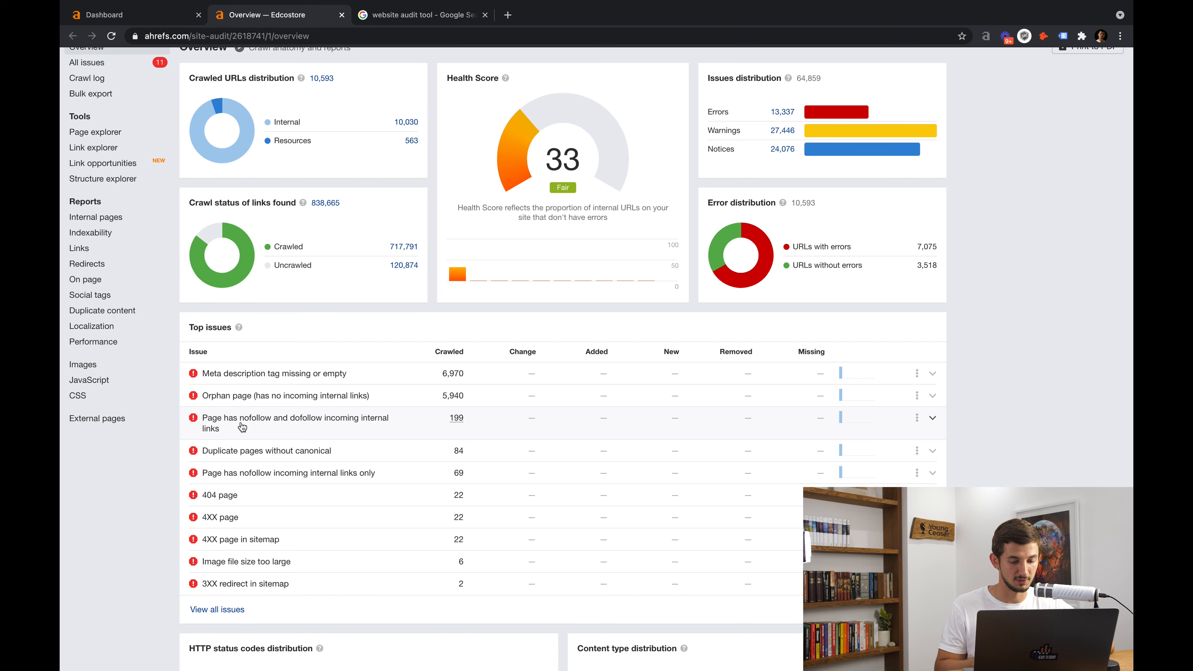
scroll("up", 3)
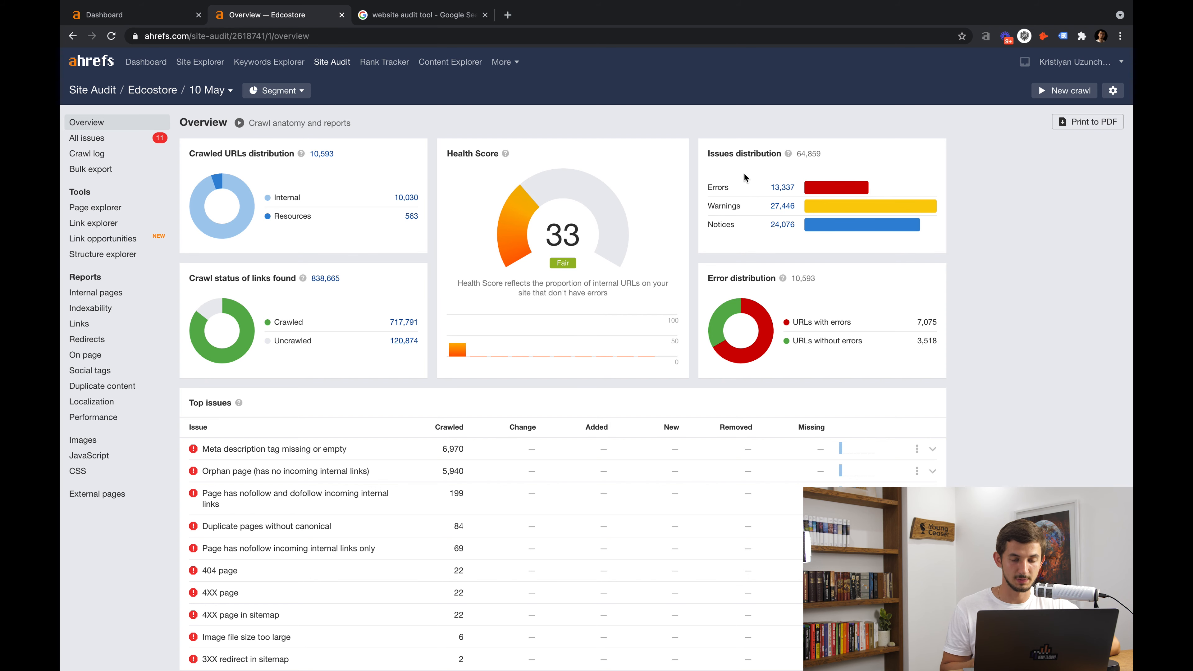
mouse_move(717, 153)
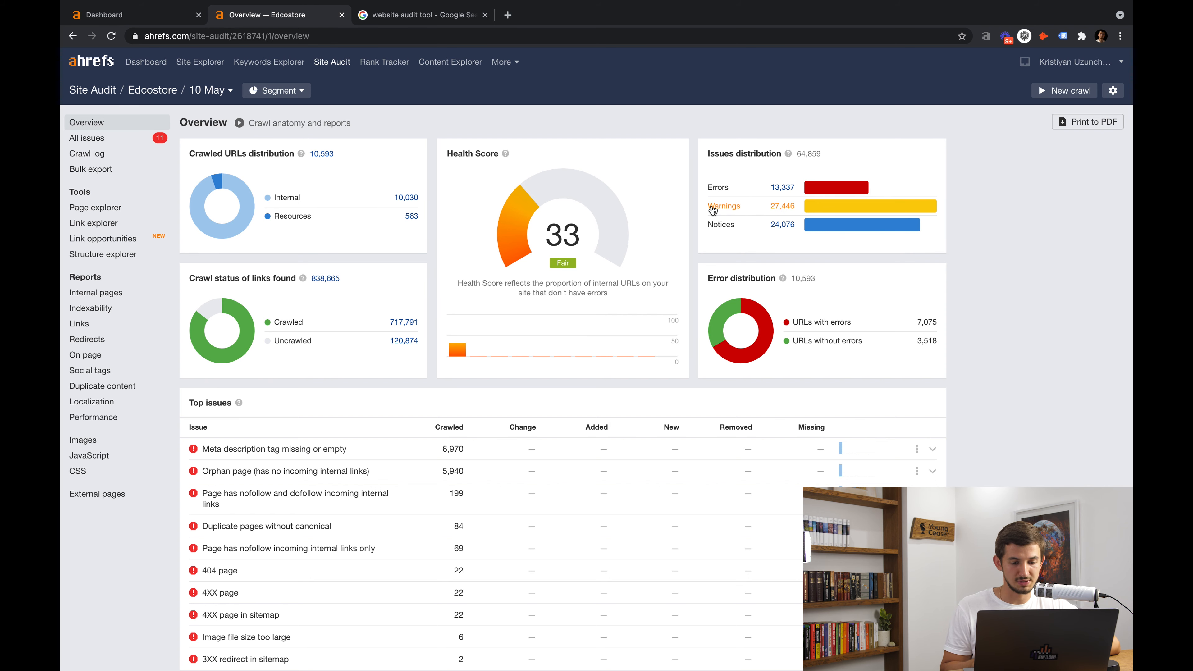
mouse_move(347, 449)
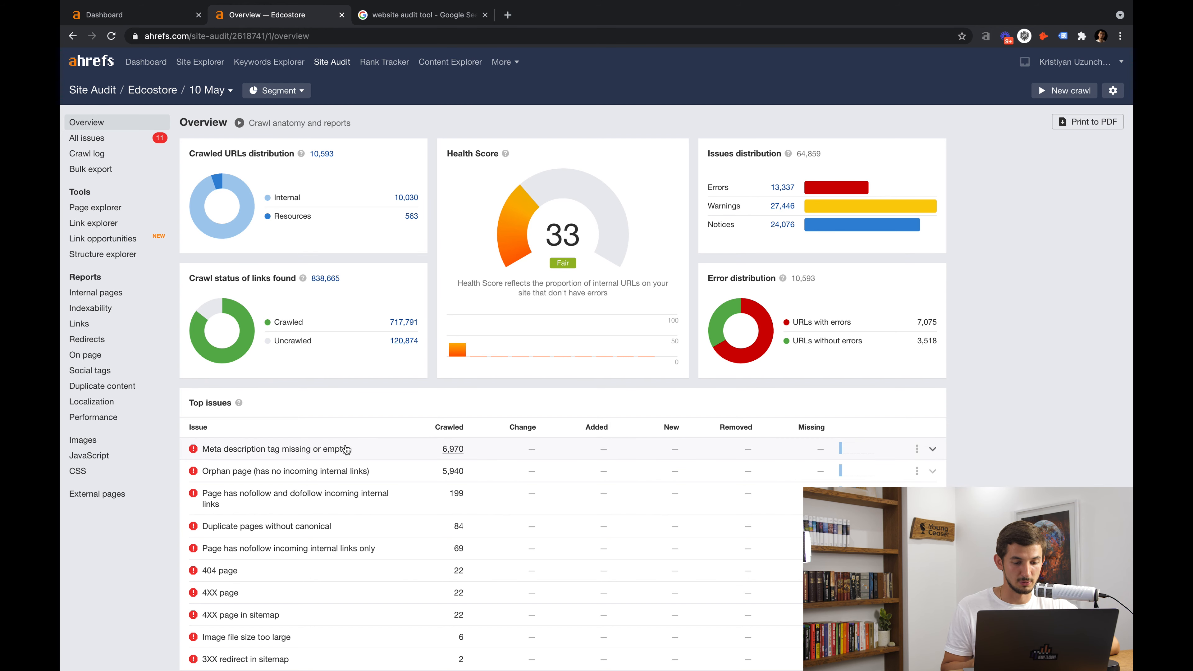
scroll("down", 3)
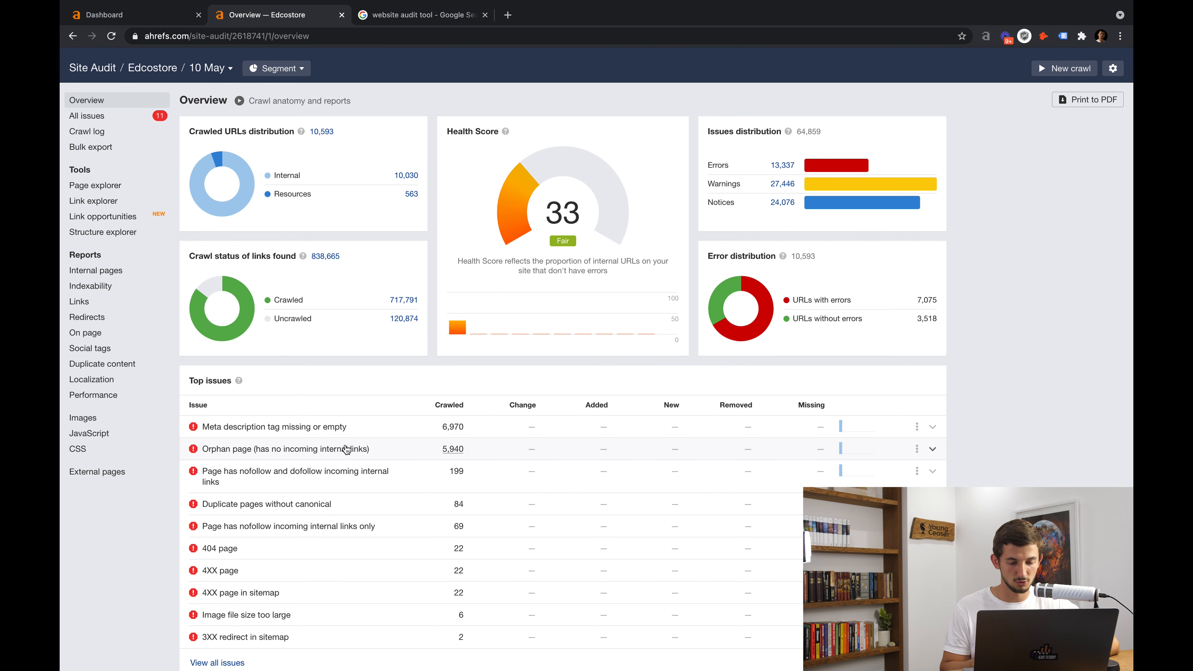
Expand the missing meta description issue details, then return to the 'website audit tool' Google results
left_click(932, 427)
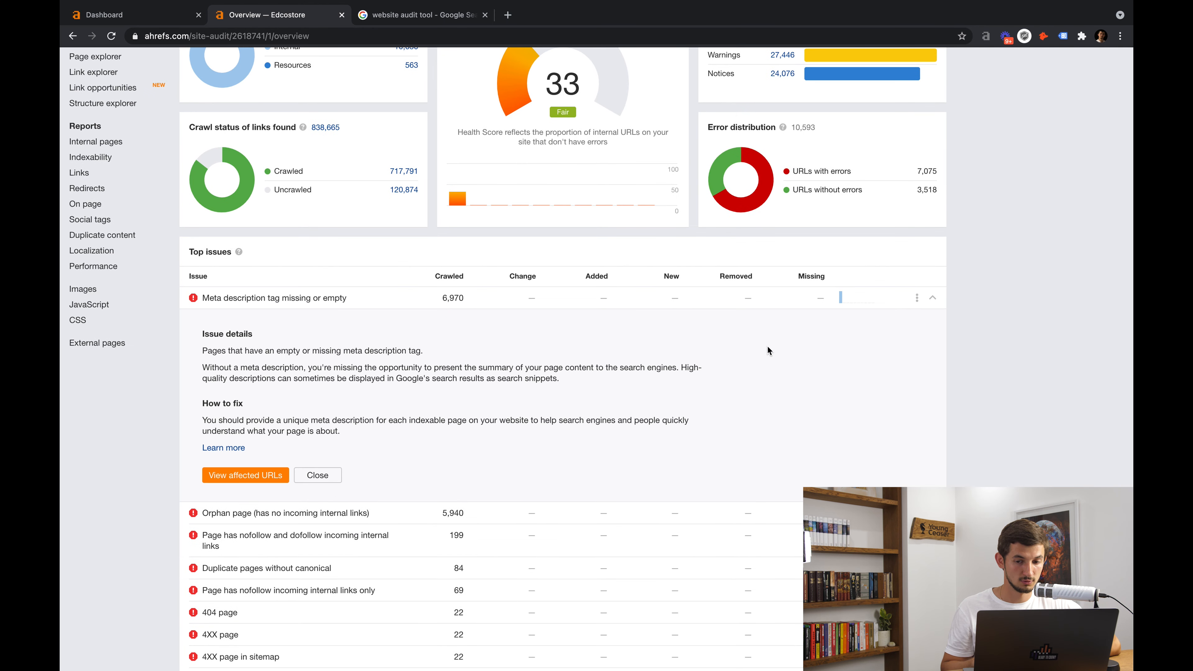
mouse_move(493, 366)
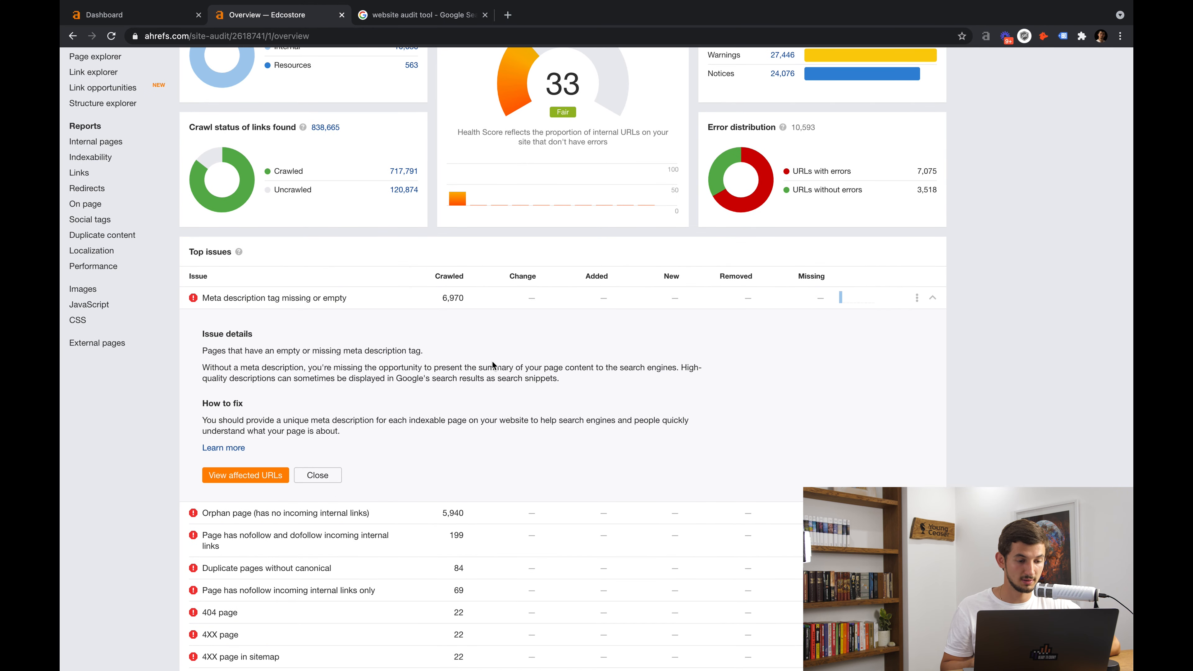
scroll("down", 3)
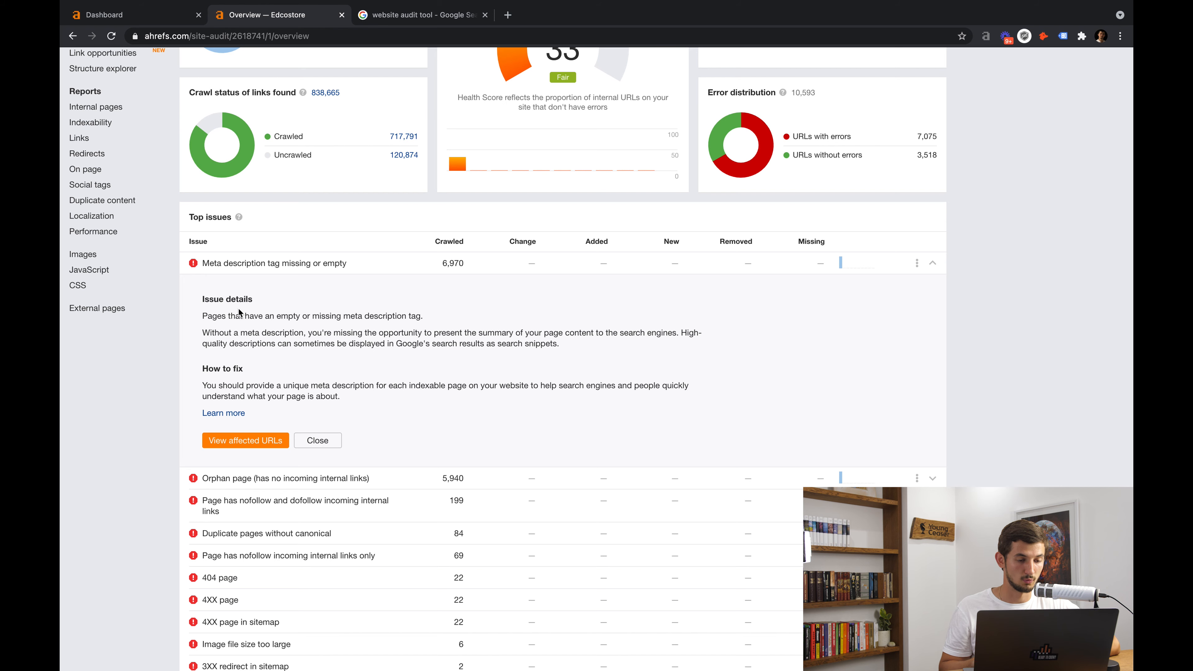
scroll("down", 3)
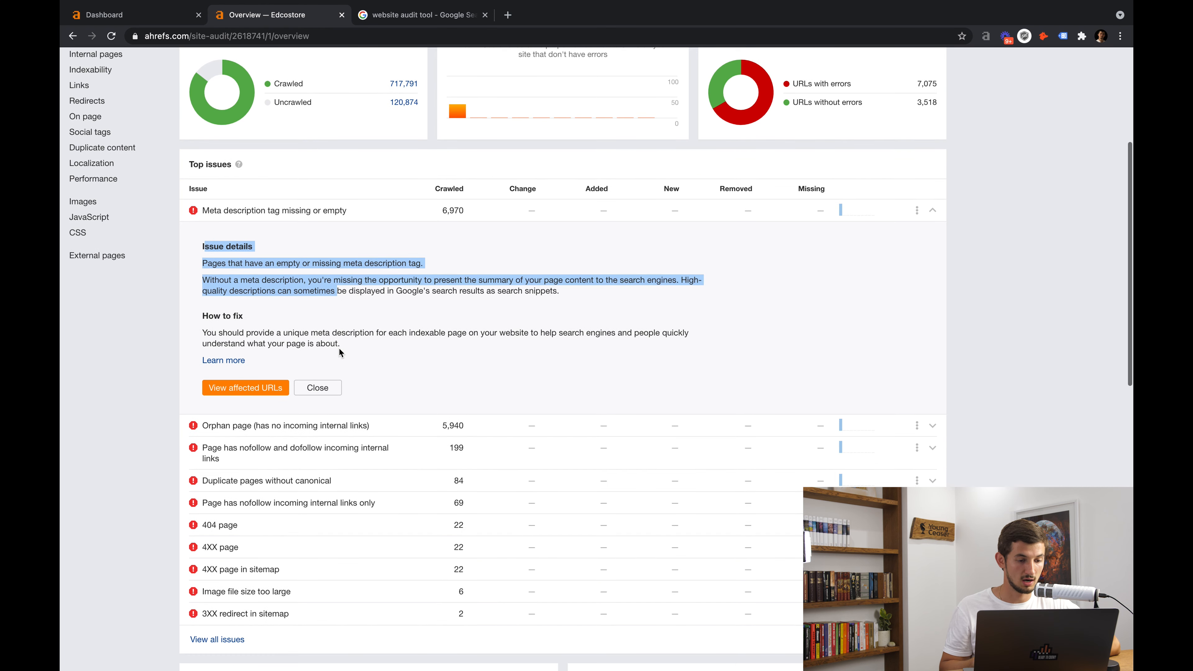
mouse_move(245, 387)
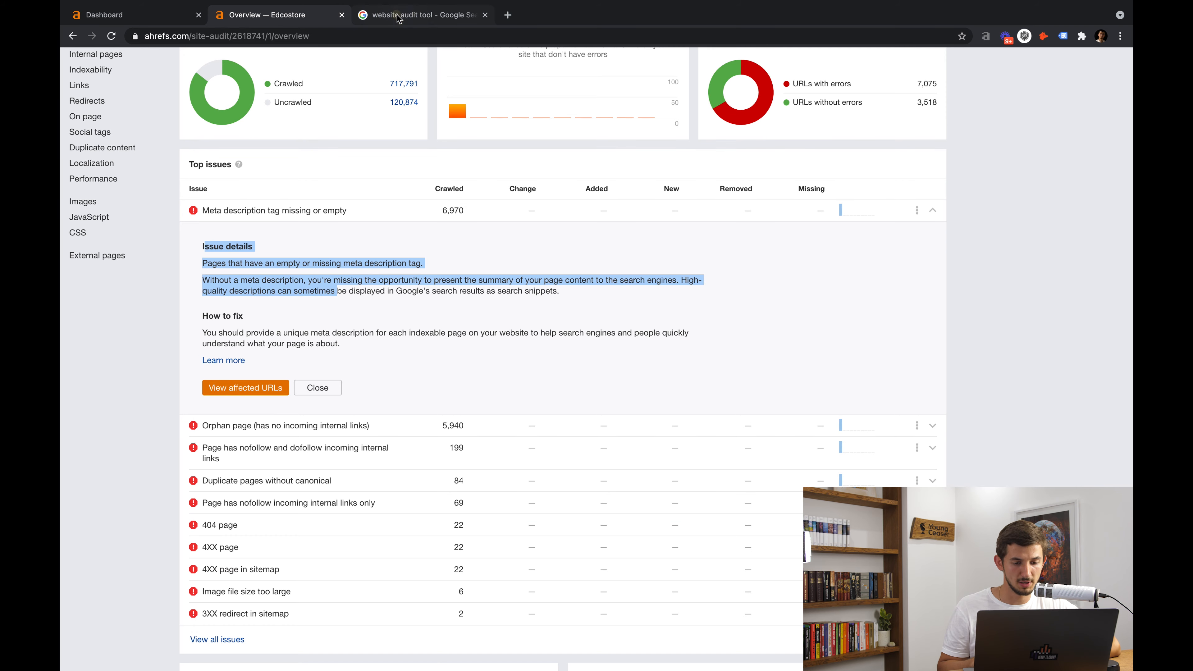
left_click(421, 14)
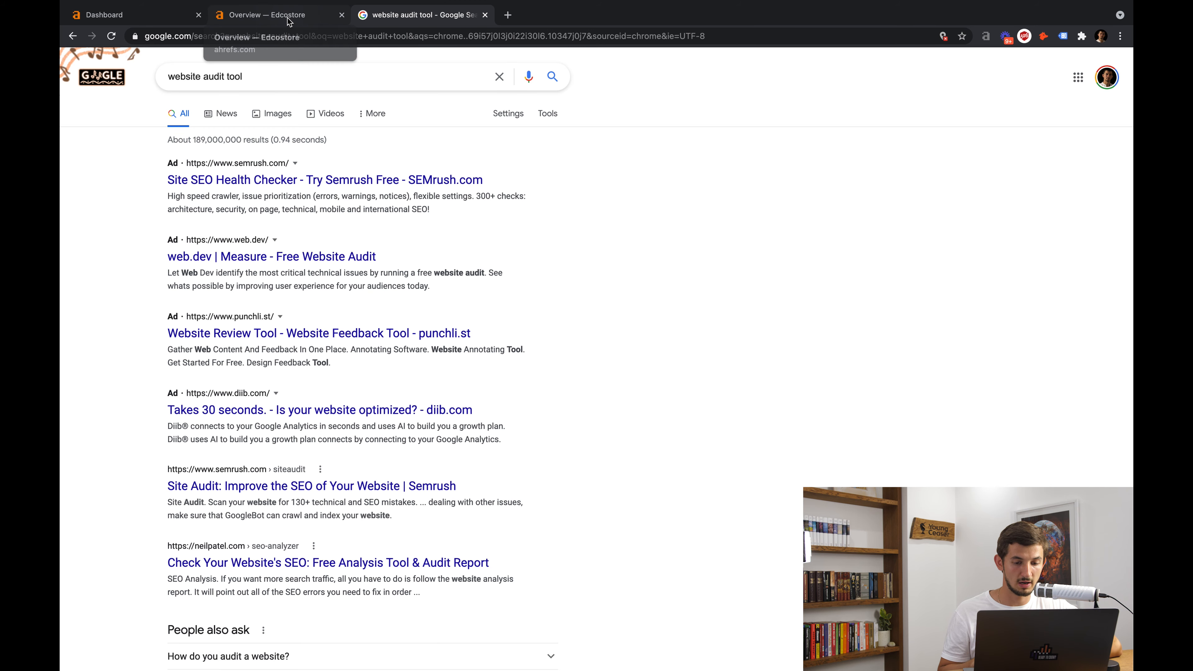
Return to the Edcostore overview with the meta description issue still expanded
left_click(279, 14)
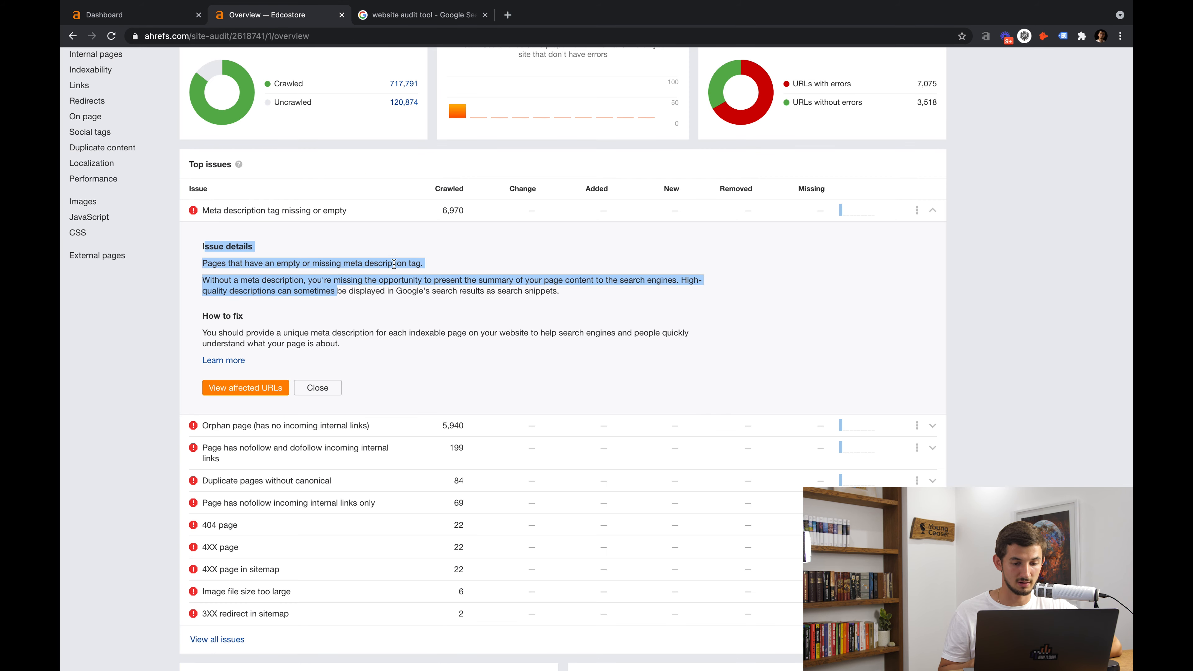
mouse_move(252, 402)
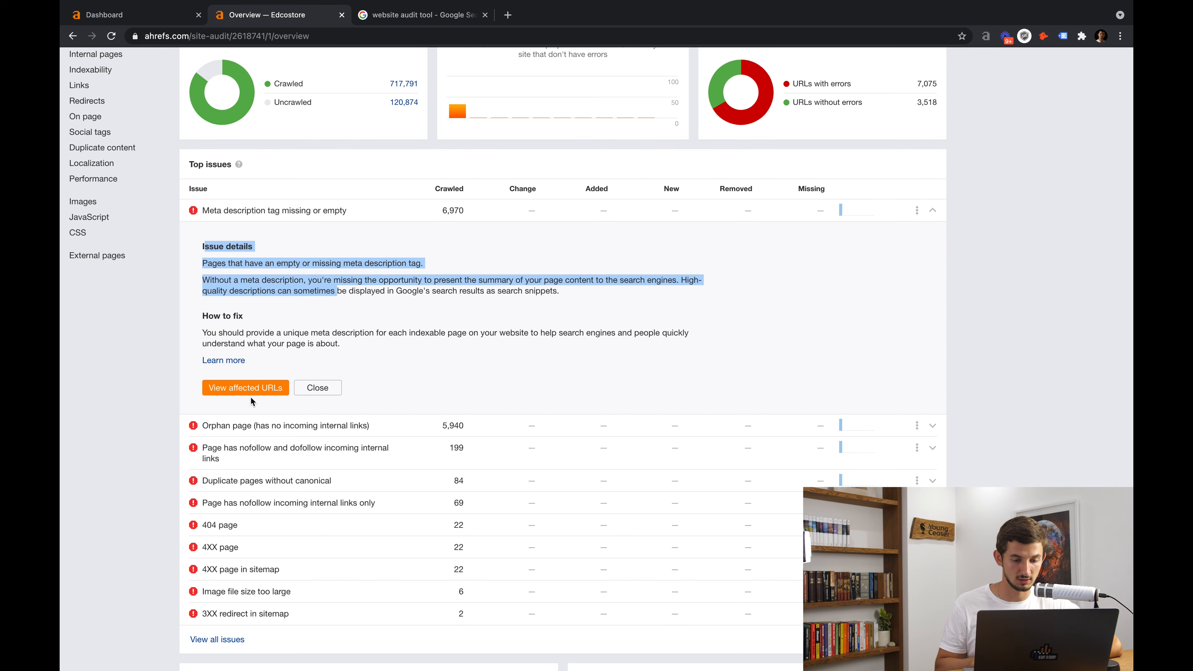
mouse_move(232, 411)
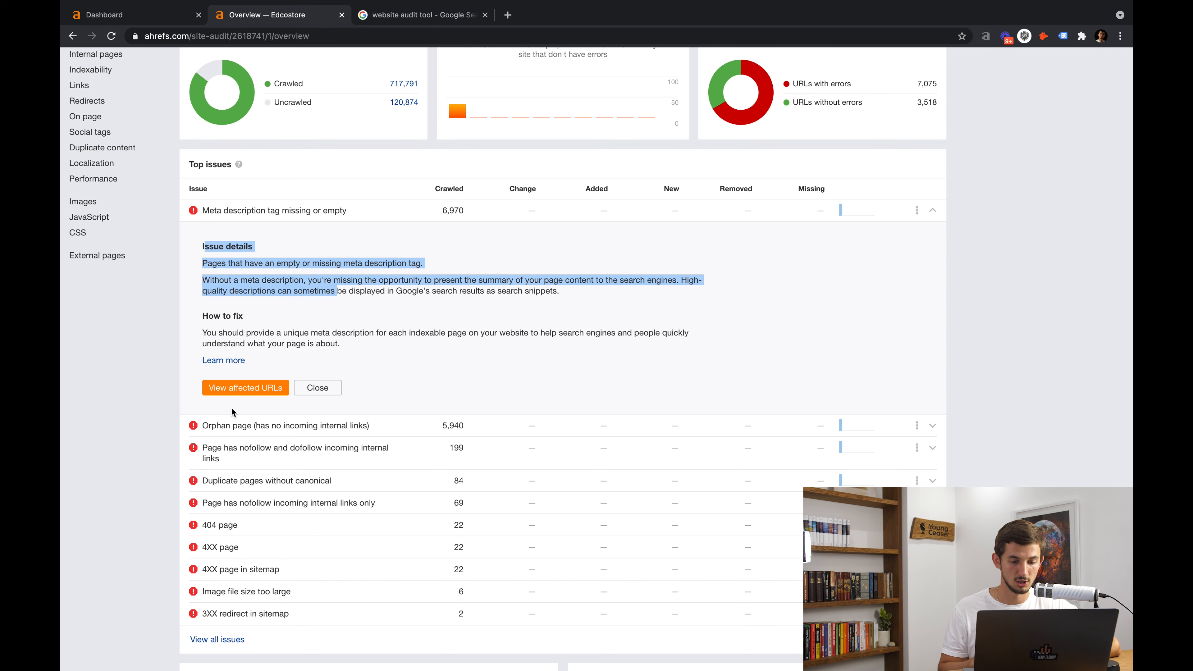
mouse_move(223, 360)
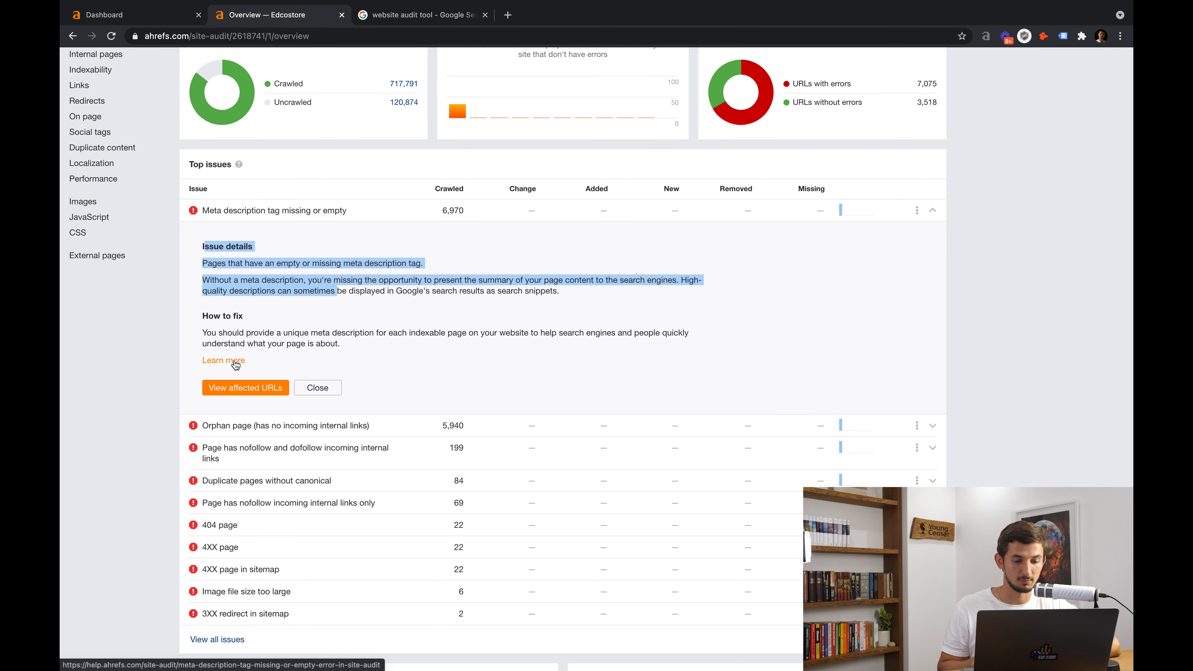
mouse_move(244, 386)
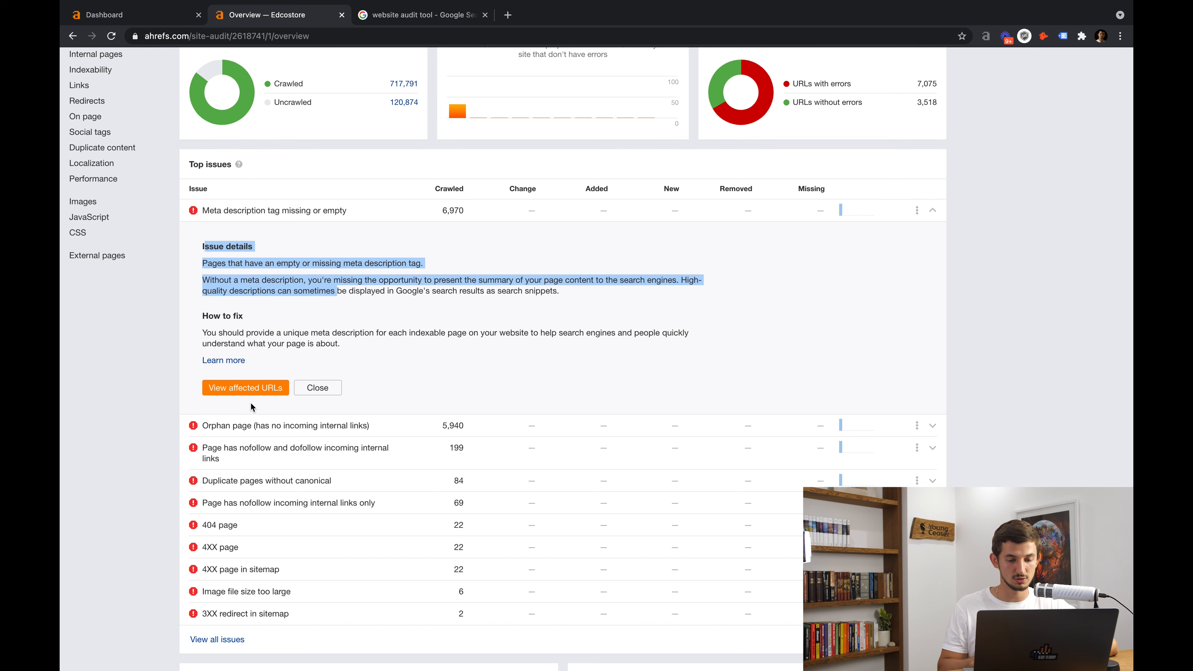
mouse_move(356, 392)
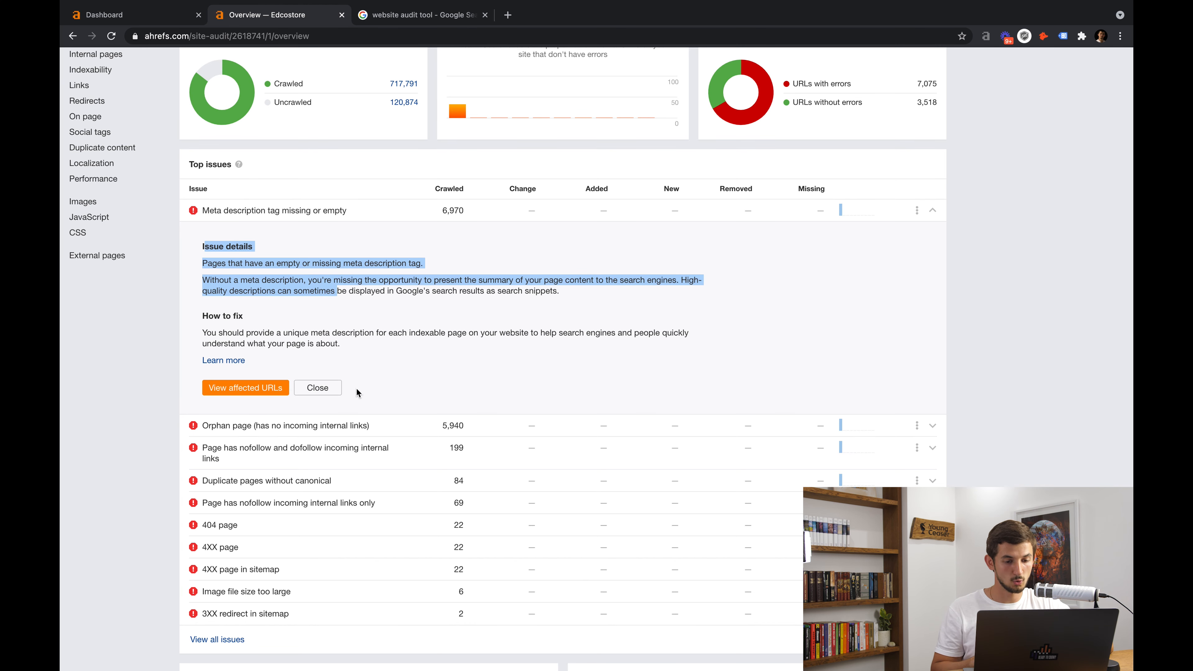
scroll("up", 3)
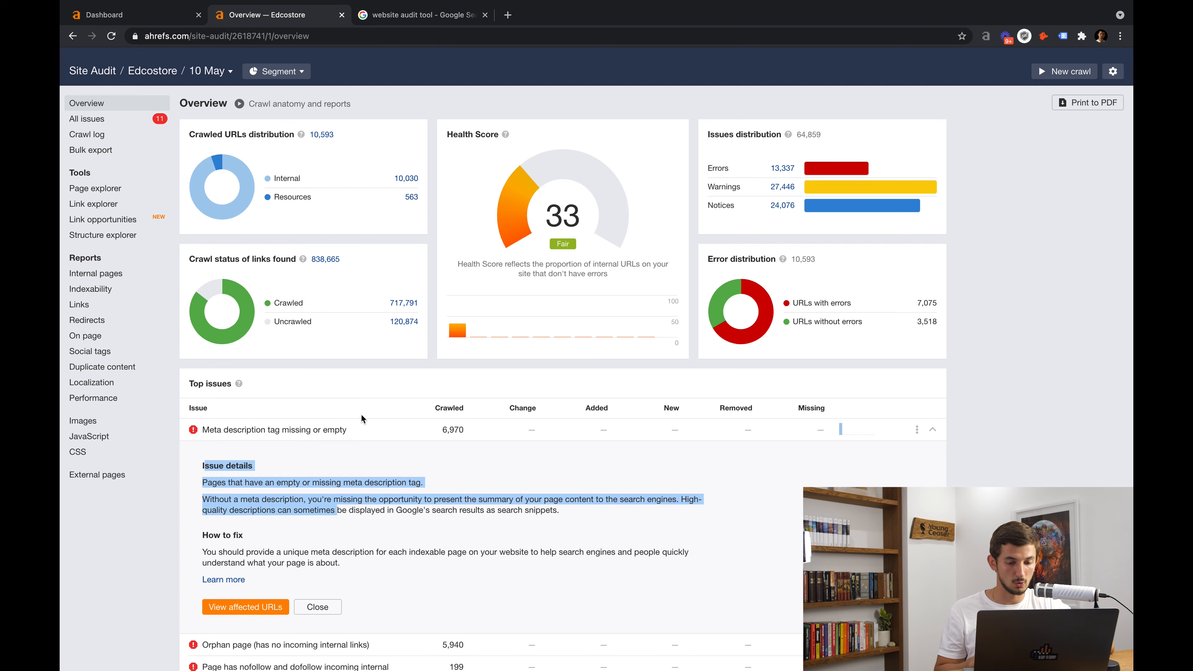
mouse_move(411, 437)
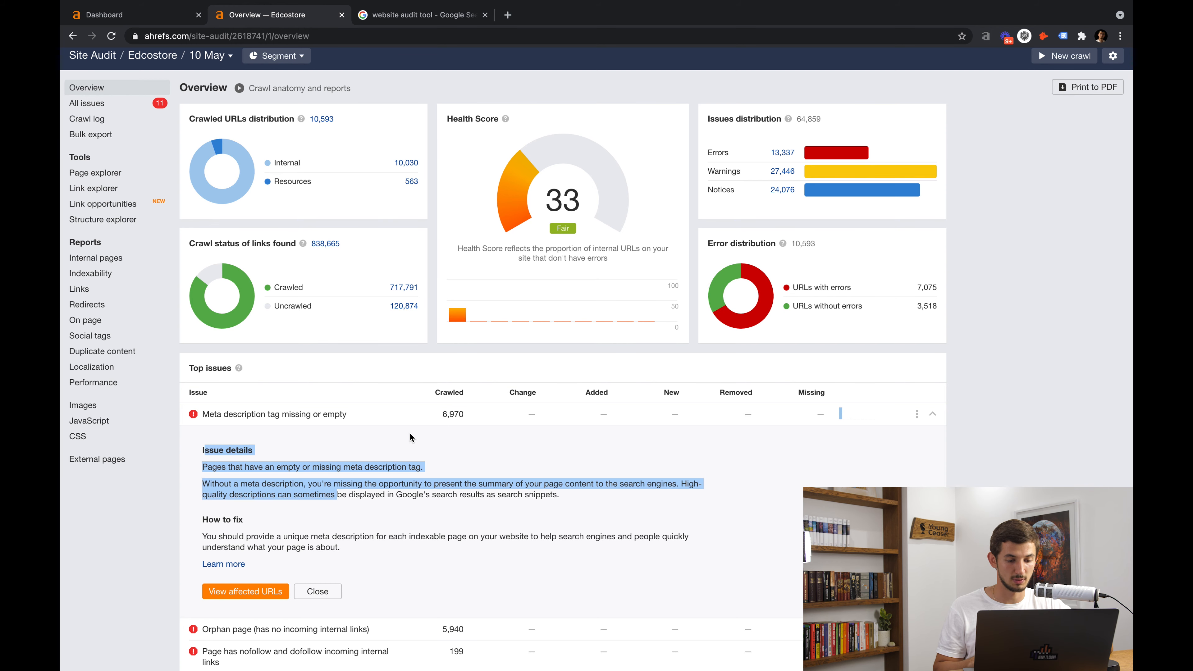
mouse_move(407, 465)
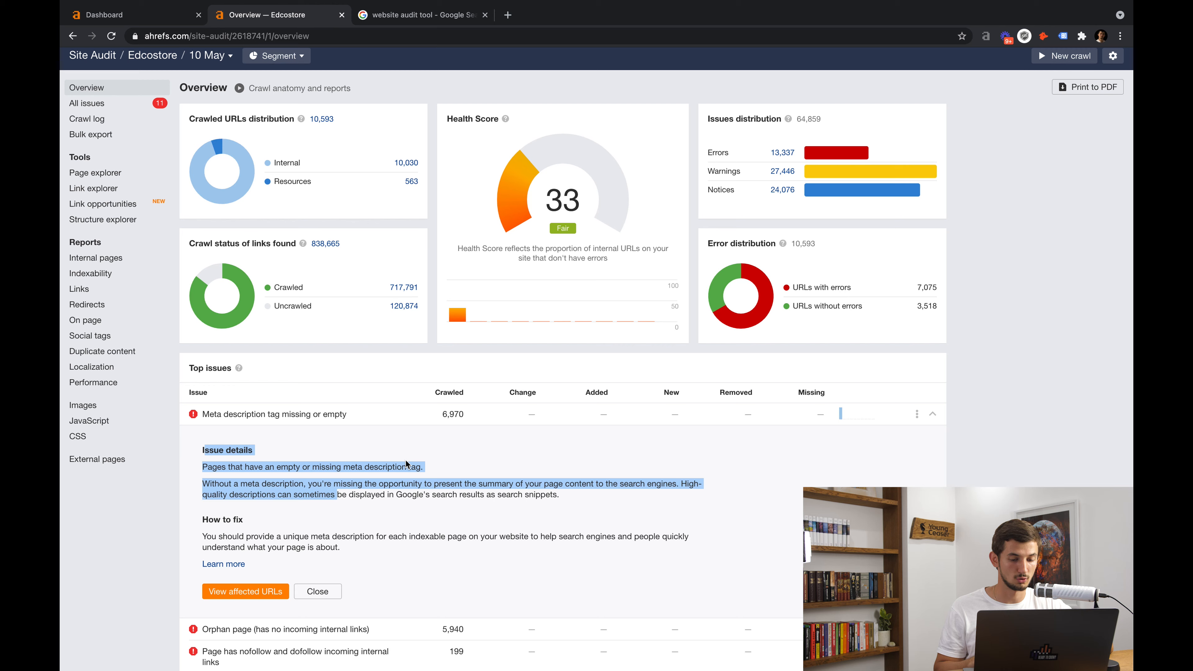
scroll("down", 3)
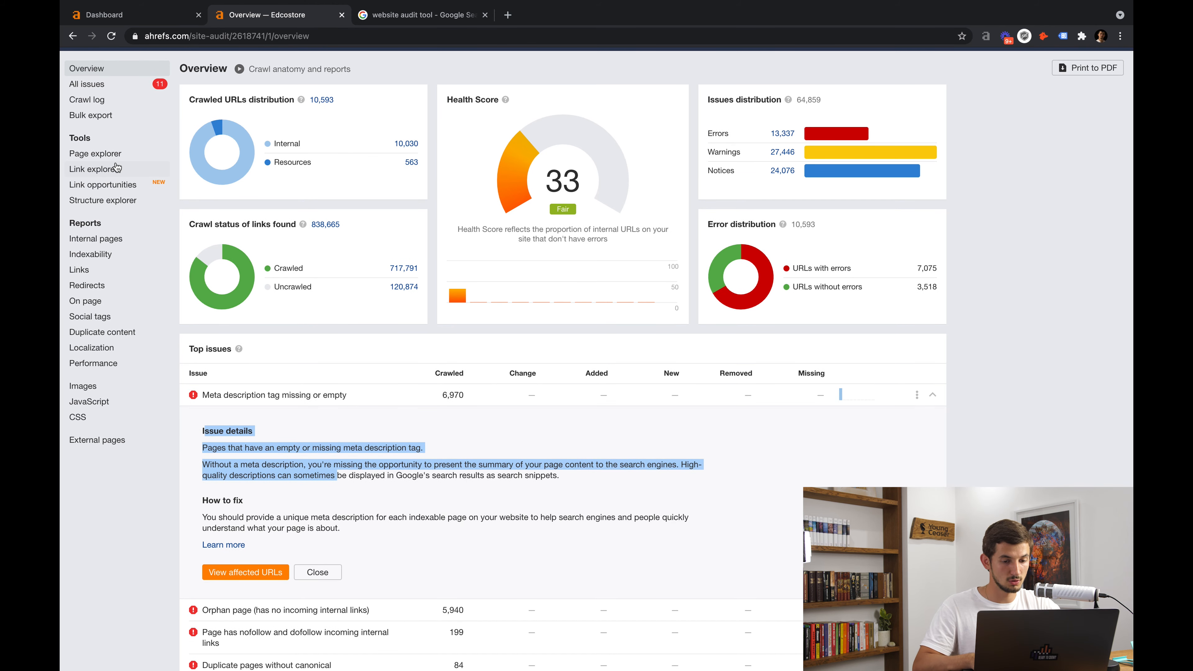
mouse_move(243, 170)
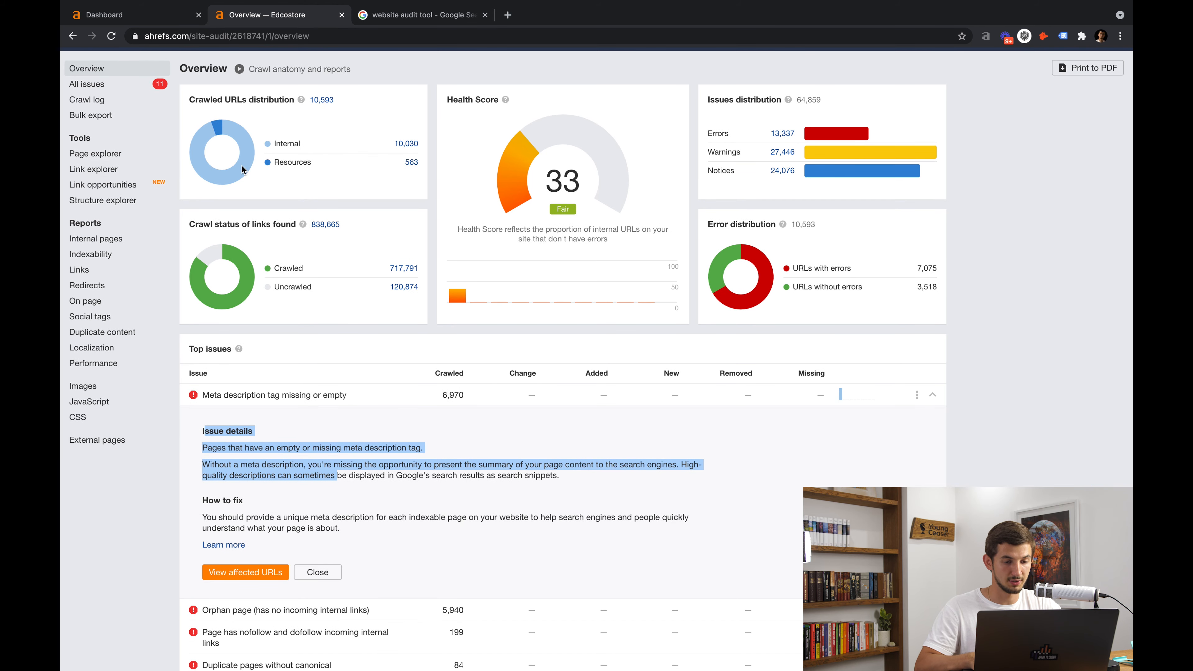
mouse_move(422, 181)
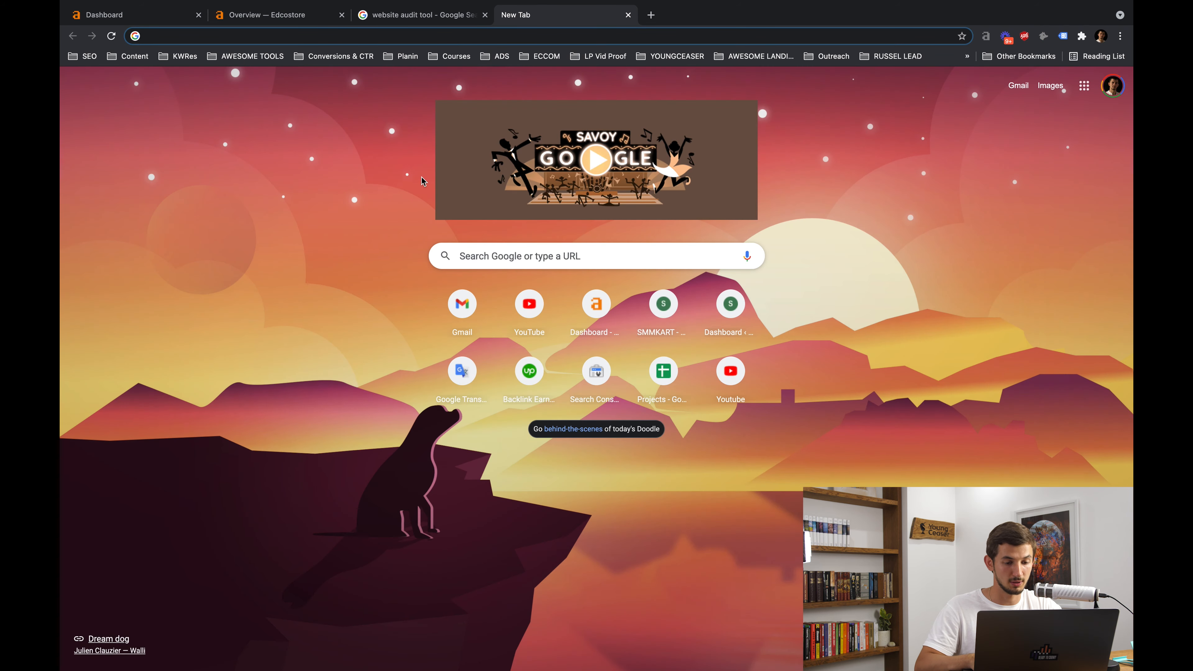
Search Google for 'google website speed' to reach PageSpeed Insights
type("google website spe")
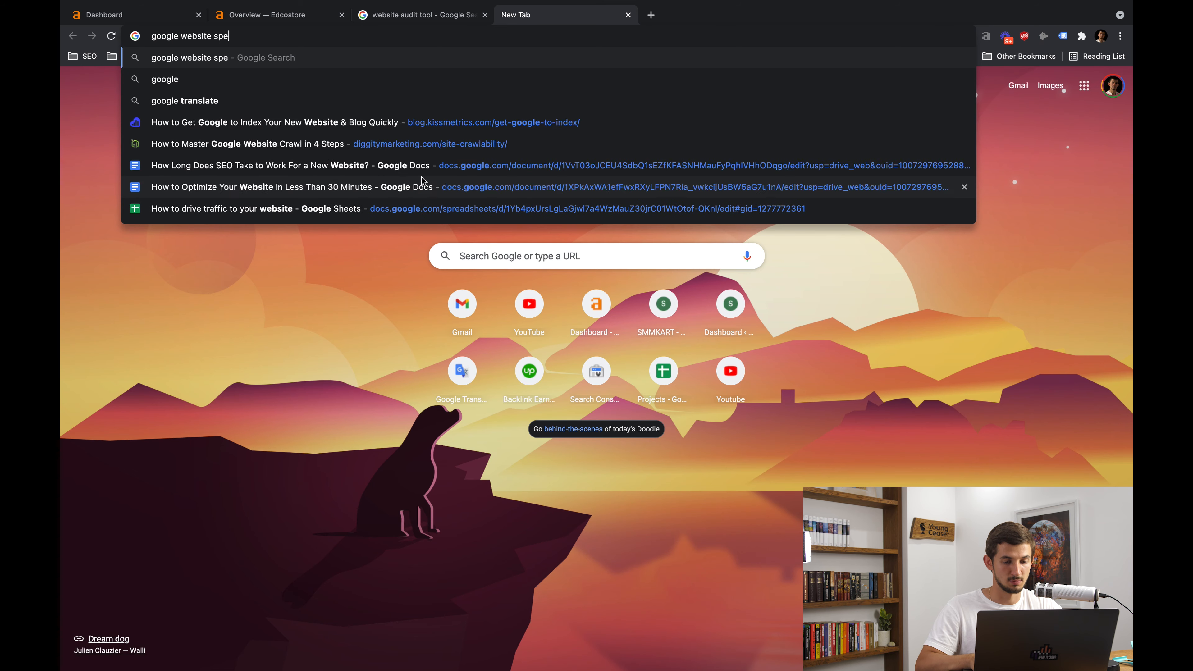
key("Return")
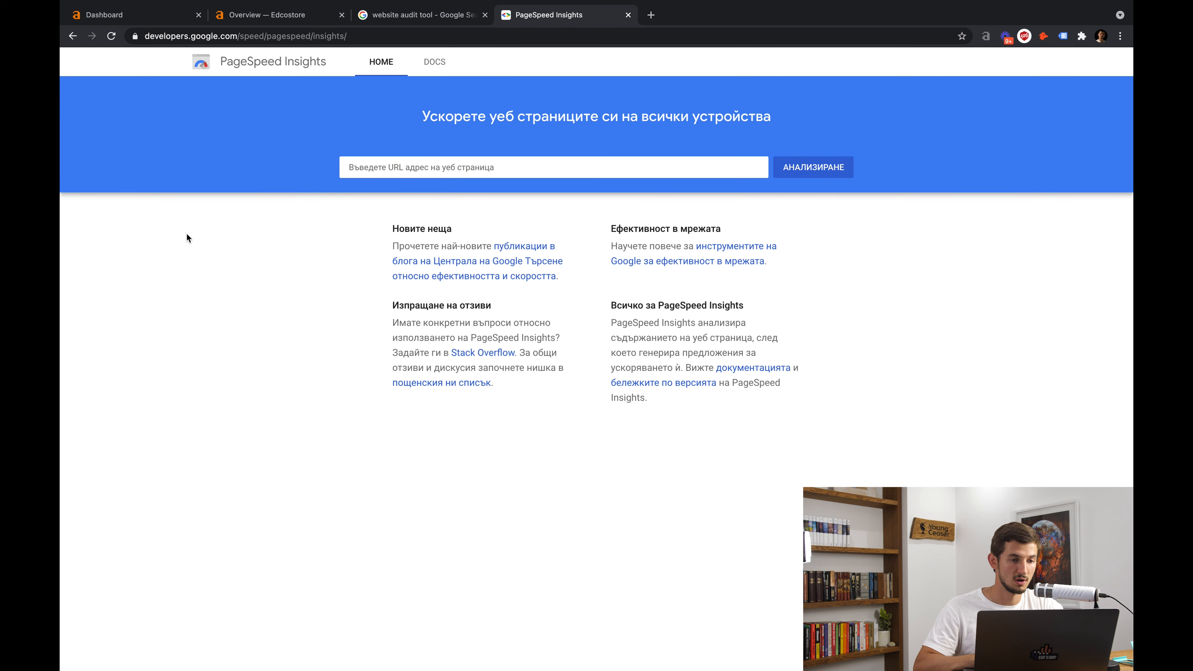
Translate the PageSpeed Insights report to English, review edcostore.com's mobile score of 8, then return to the Edcostore overview
right_click(188, 239)
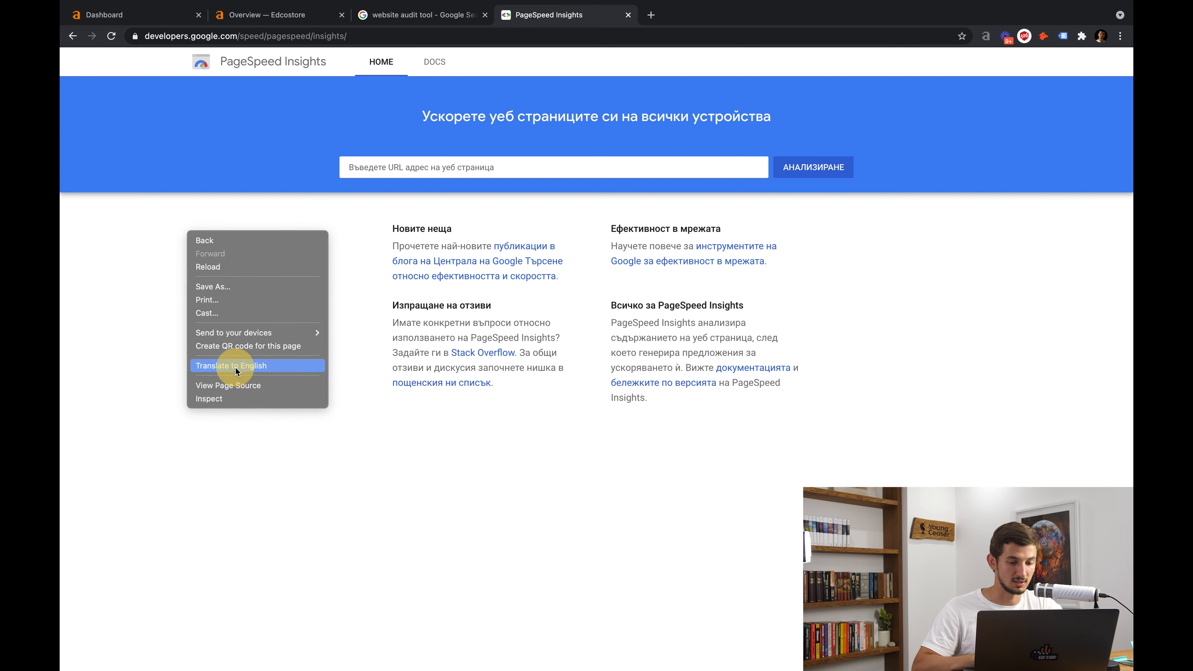
left_click(232, 366)
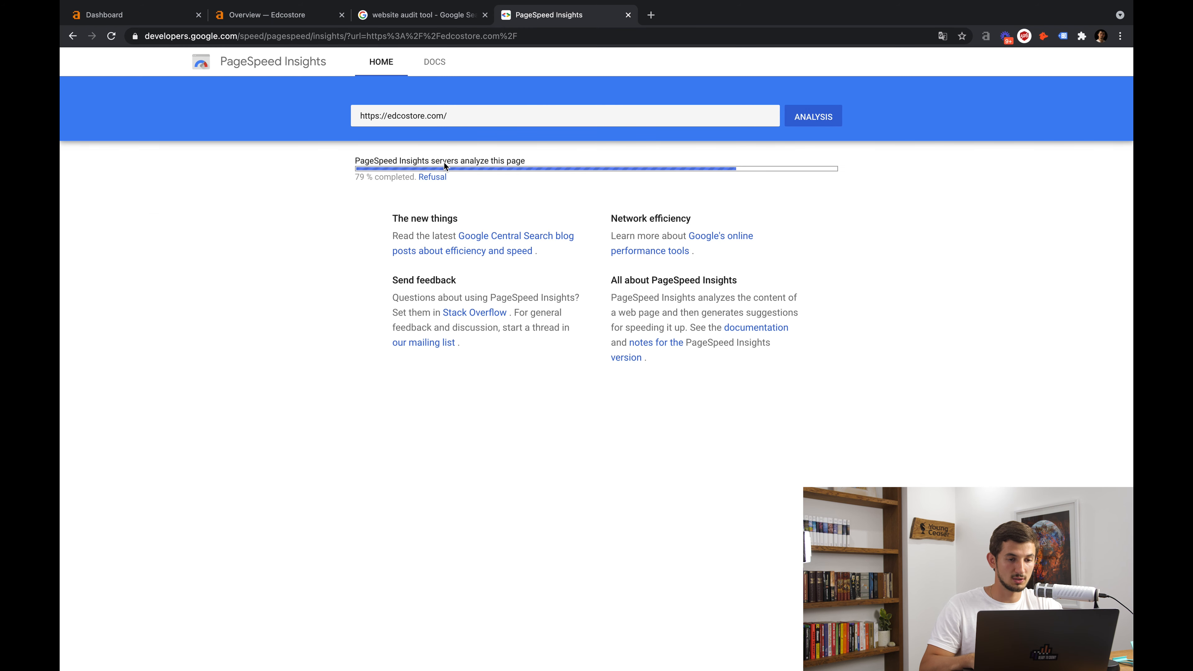
mouse_move(518, 156)
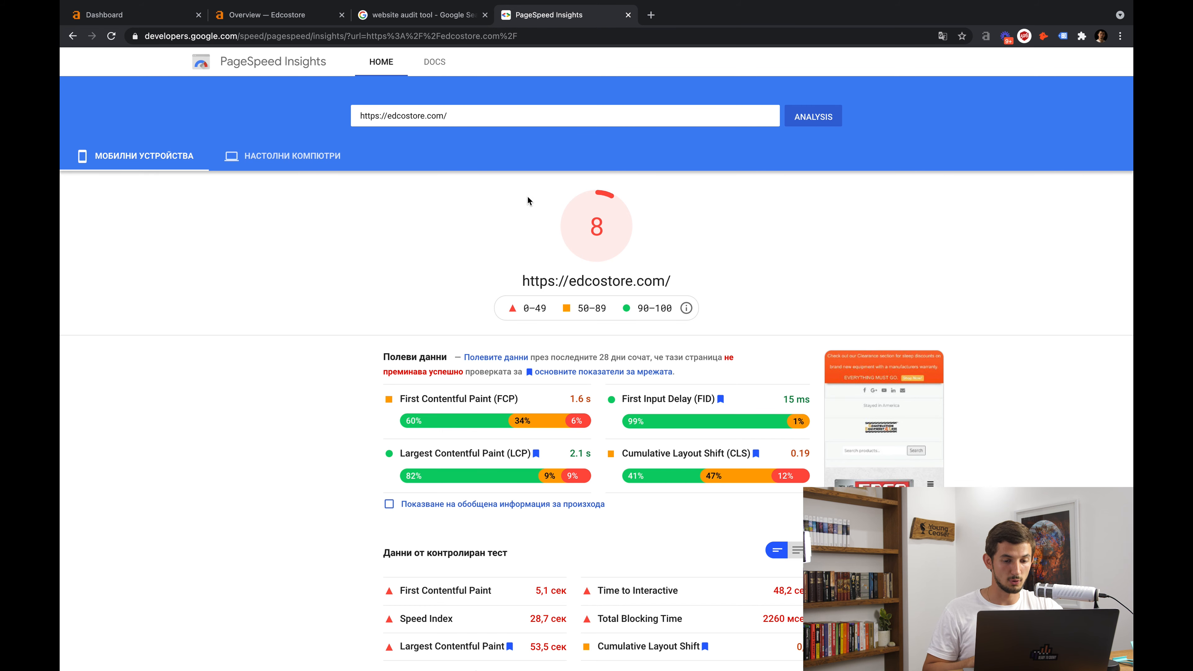
scroll("down", 3)
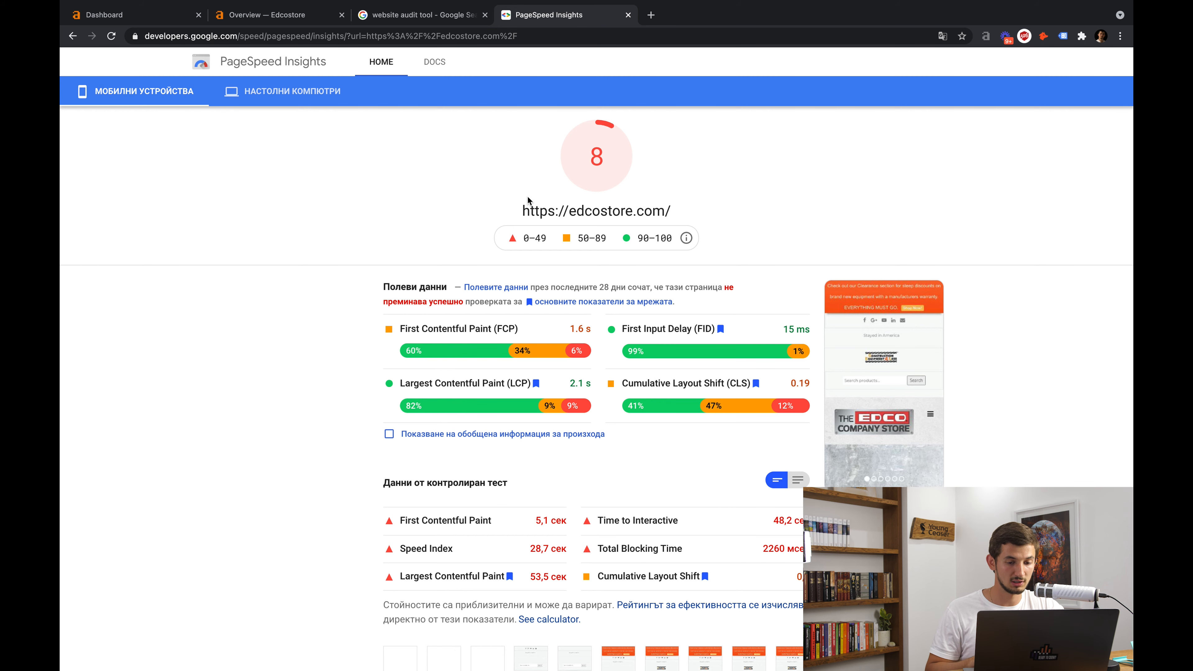
scroll("down", 3)
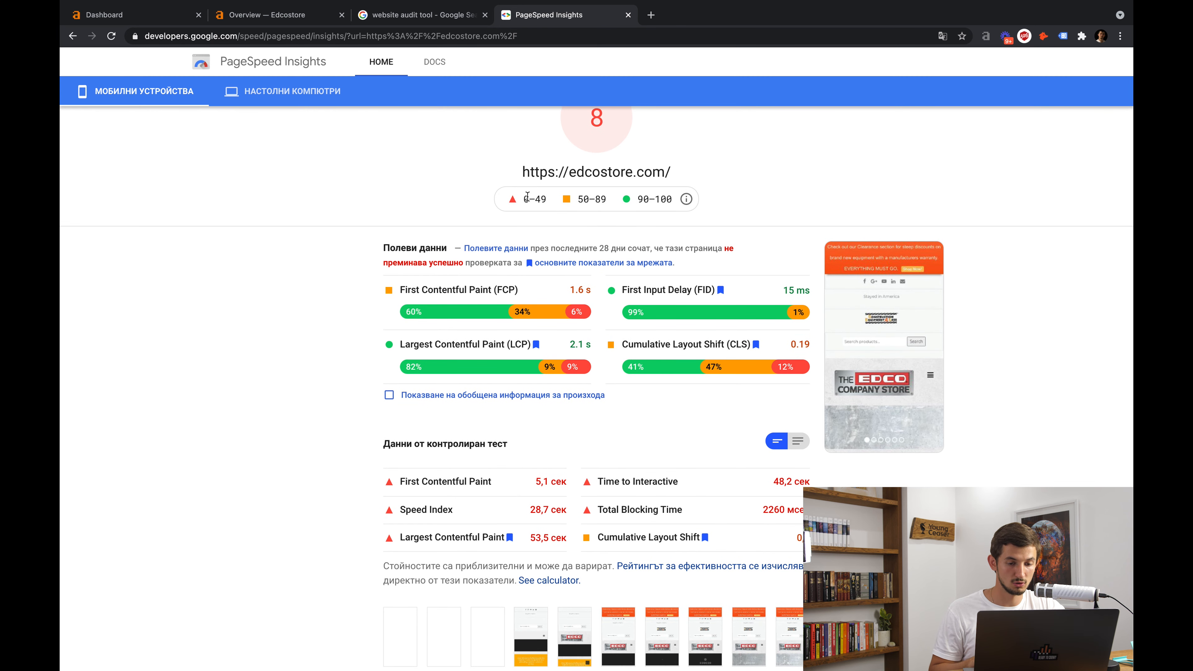
scroll("down", 3)
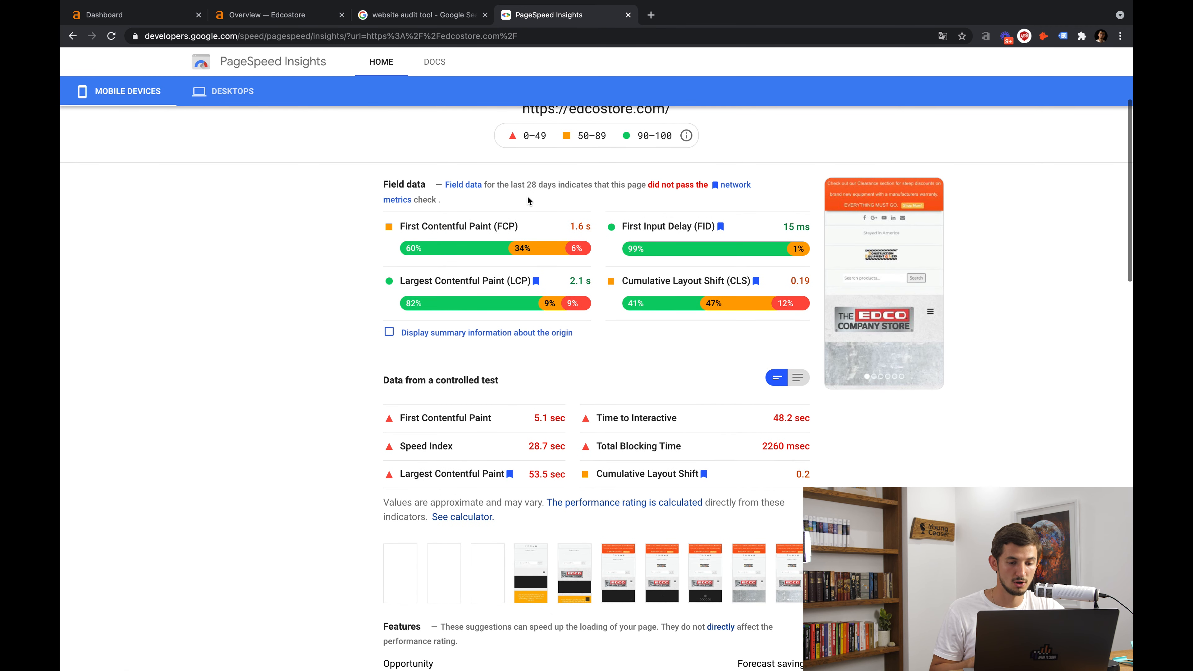
mouse_move(478, 240)
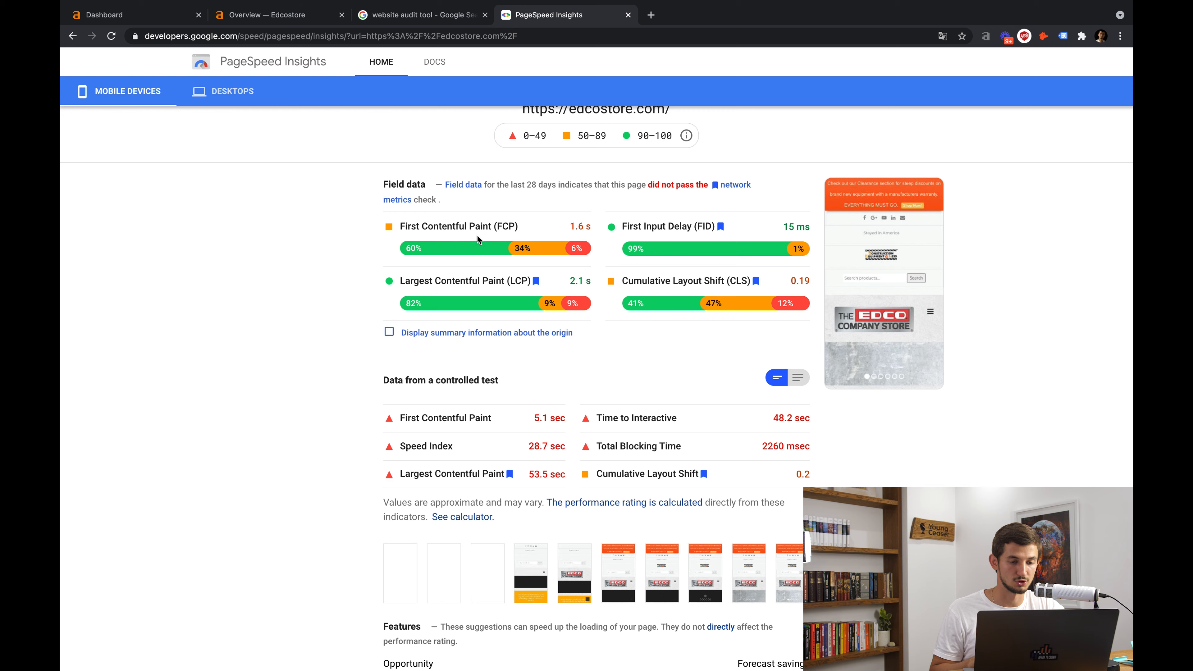
left_click(279, 14)
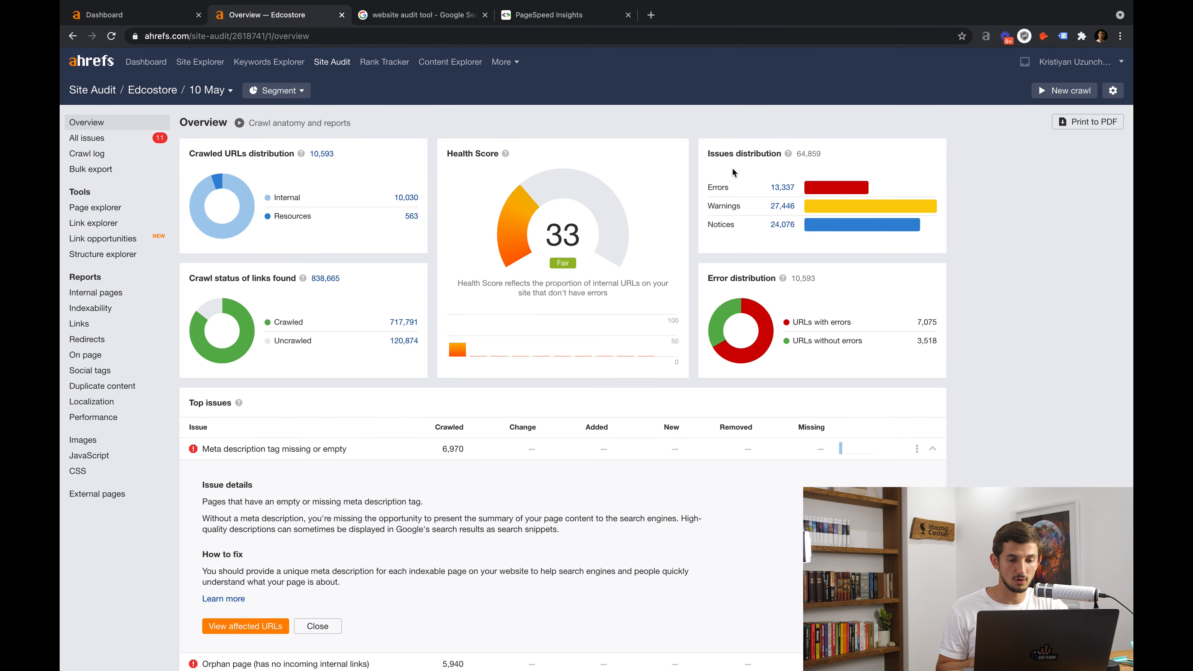
mouse_move(947, 174)
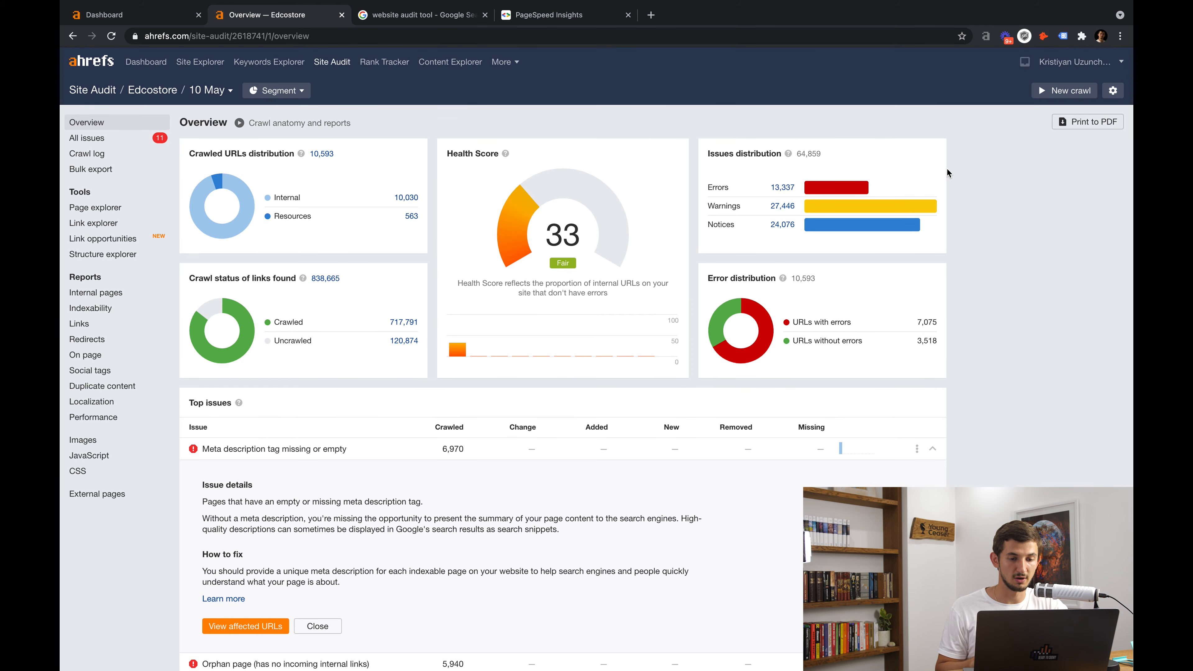
mouse_move(1058, 101)
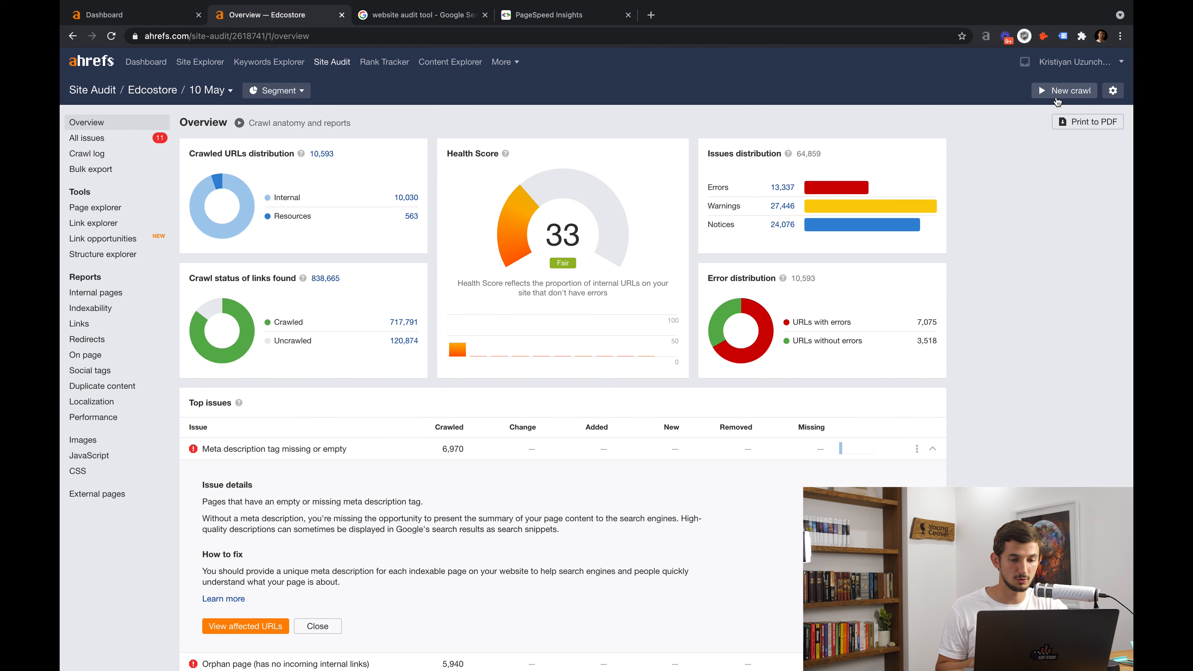
mouse_move(576, 251)
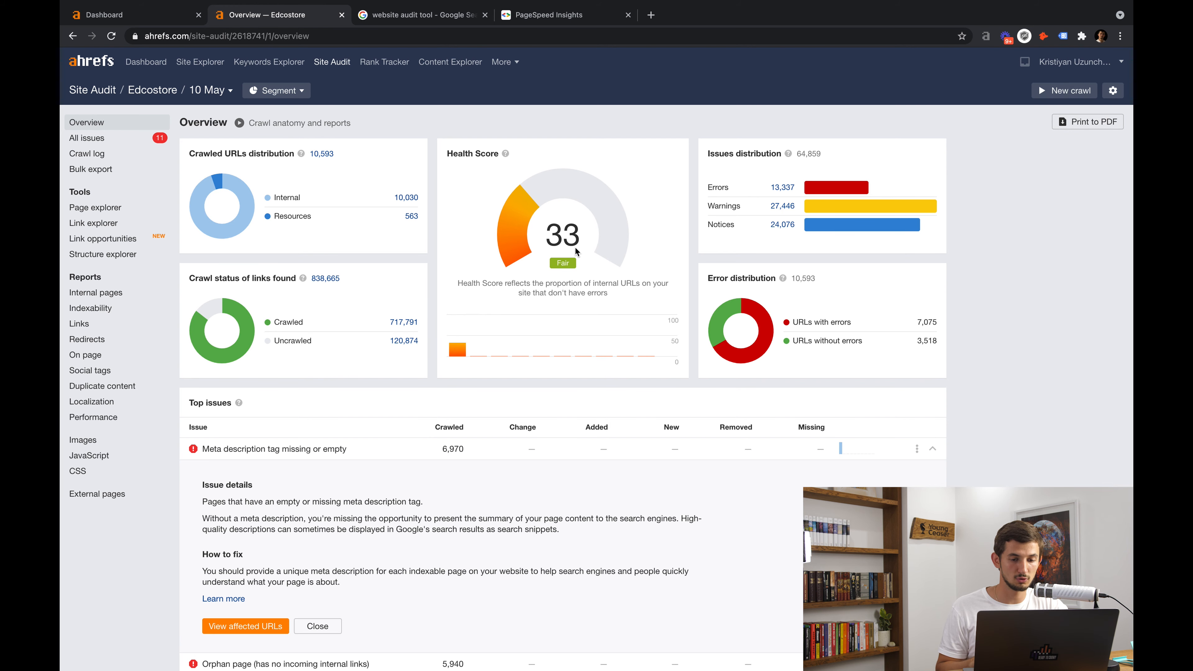
mouse_move(515, 231)
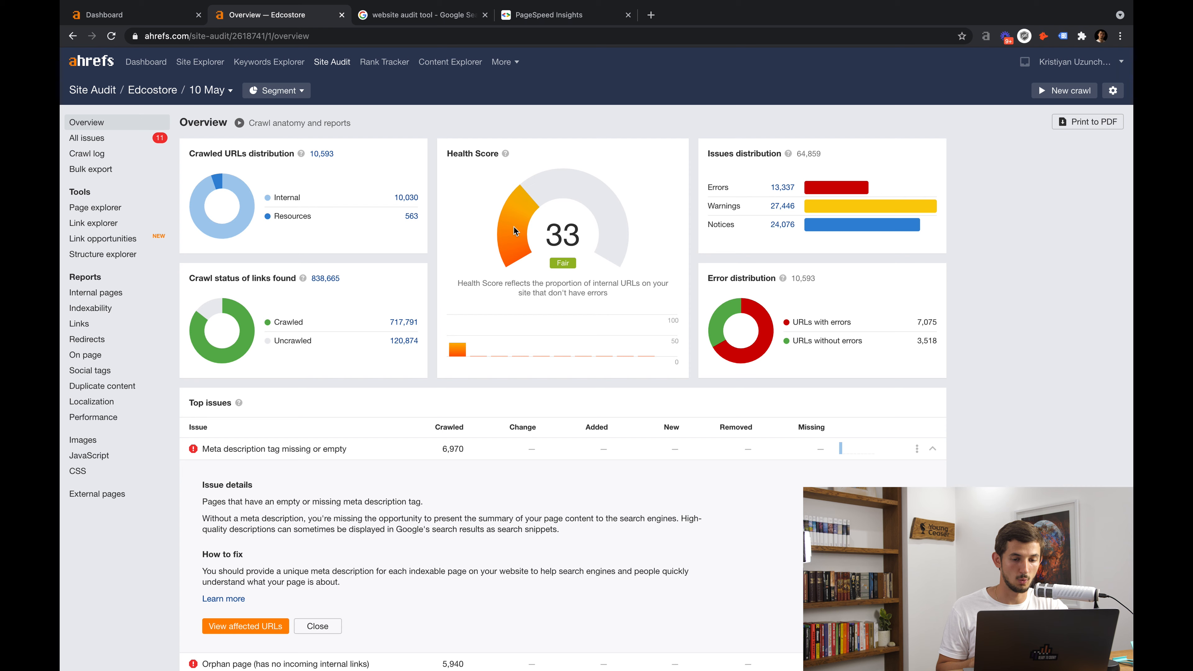
mouse_move(399, 312)
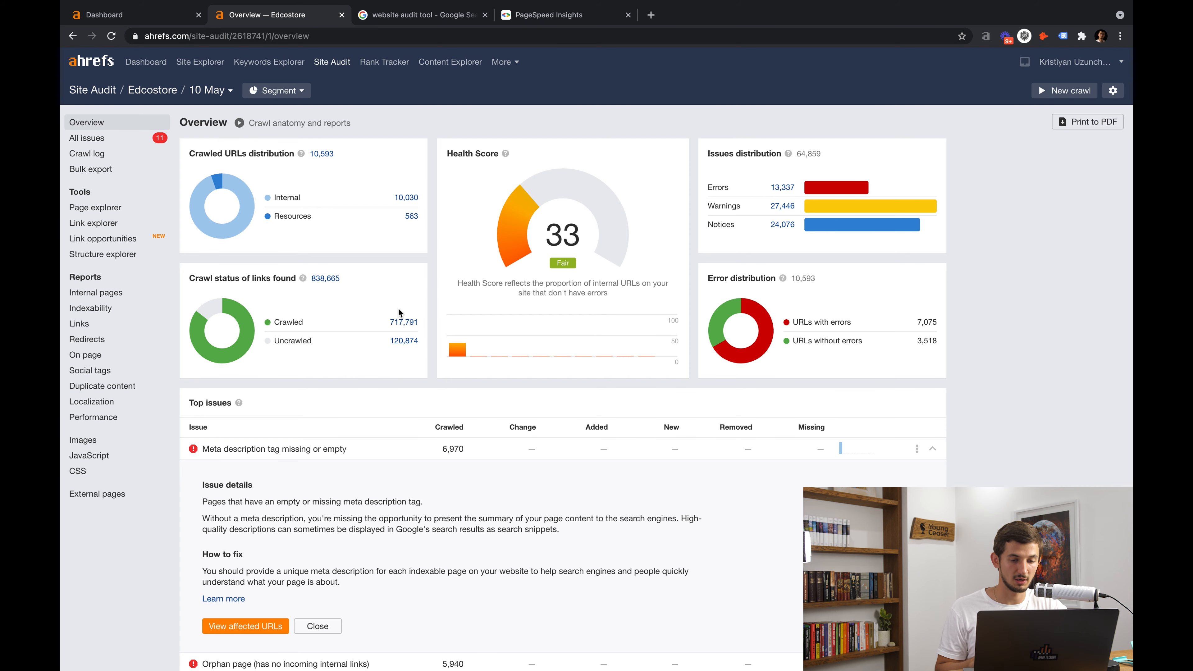
mouse_move(668, 272)
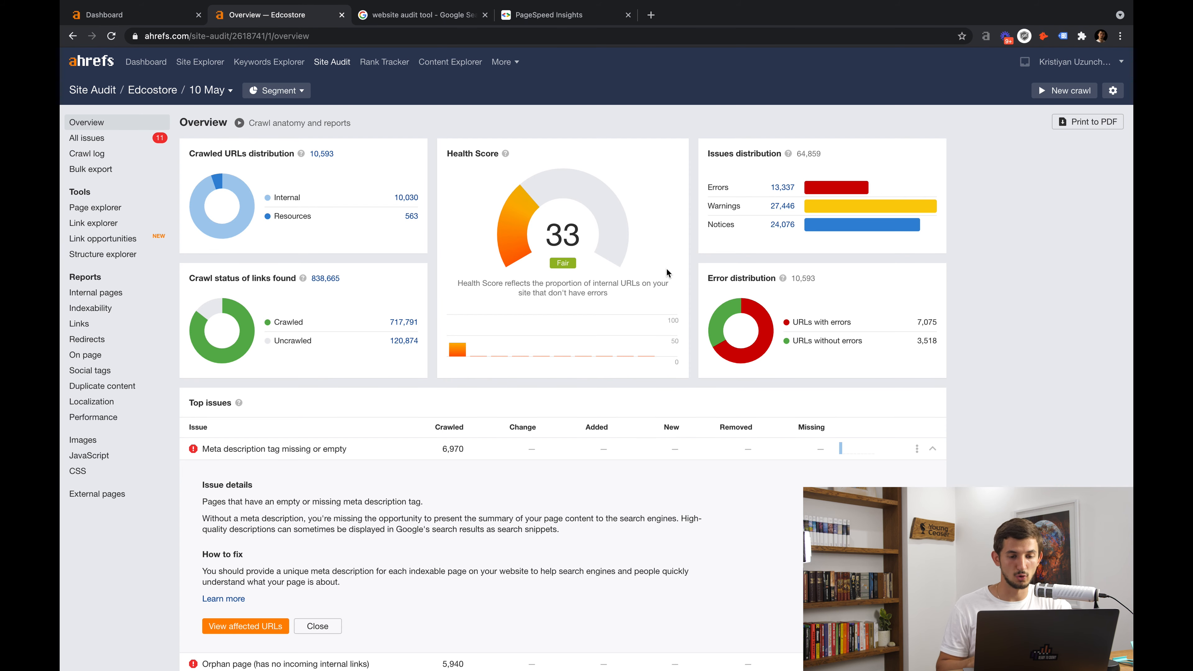
mouse_move(681, 342)
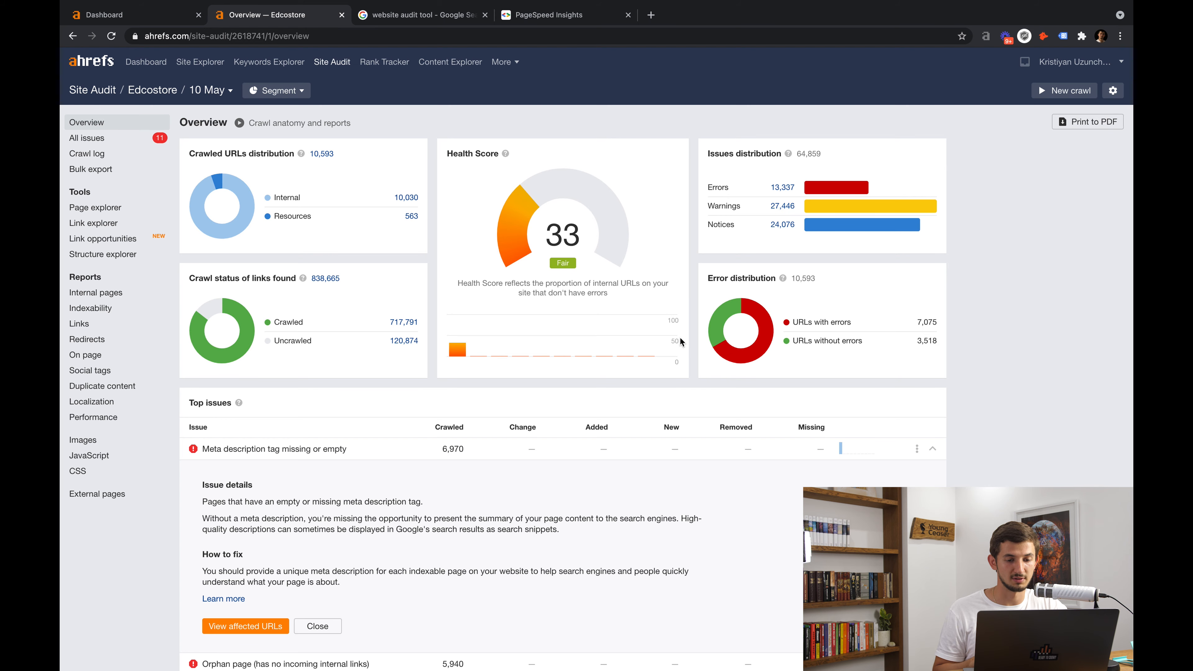
scroll("down", 3)
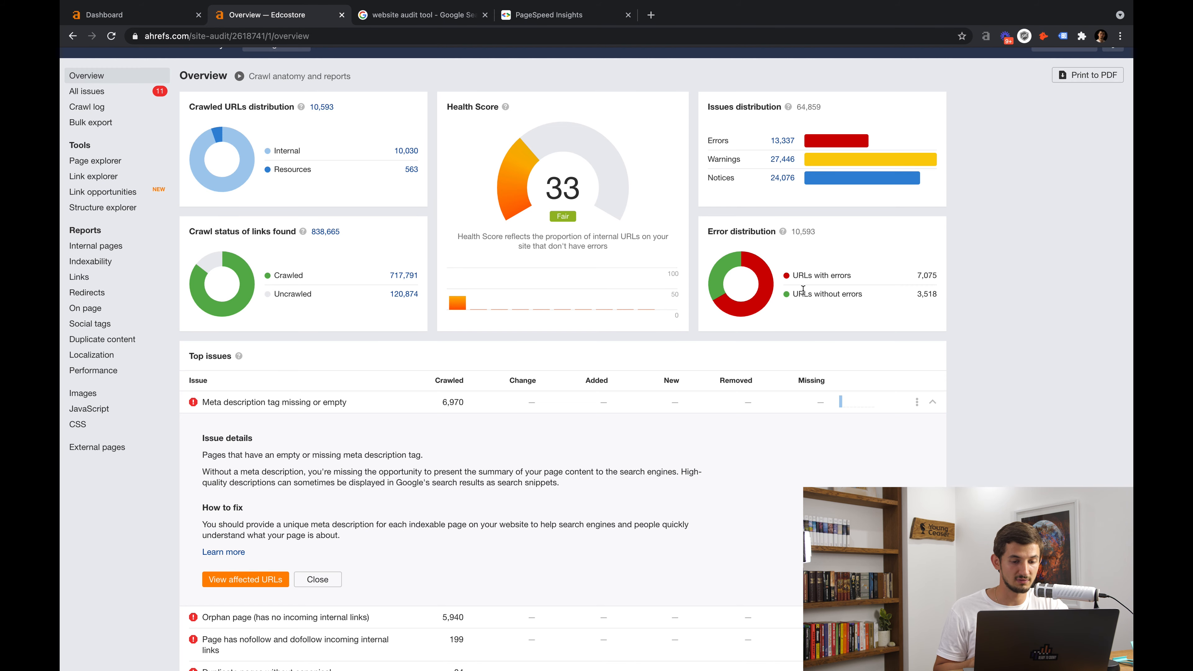
mouse_move(672, 295)
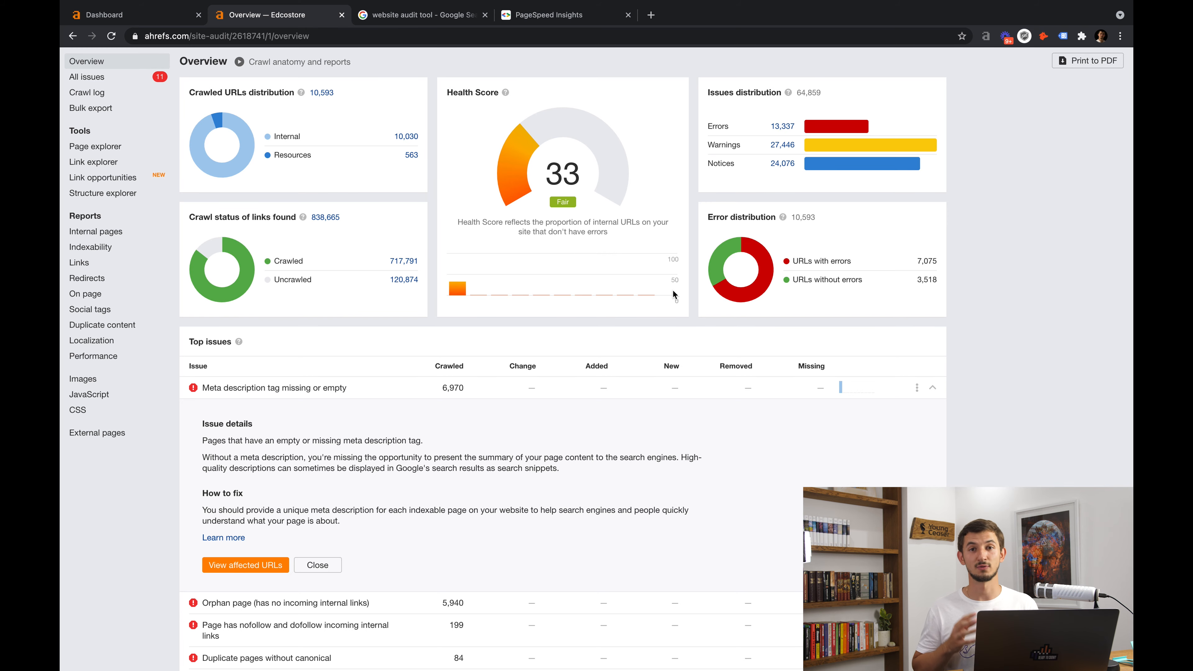
Flip between the 4-pillars-of-seo.png image and the Edcostore overview, then show the Rank Tracker overview with 44 tracked keywords
left_click(423, 14)
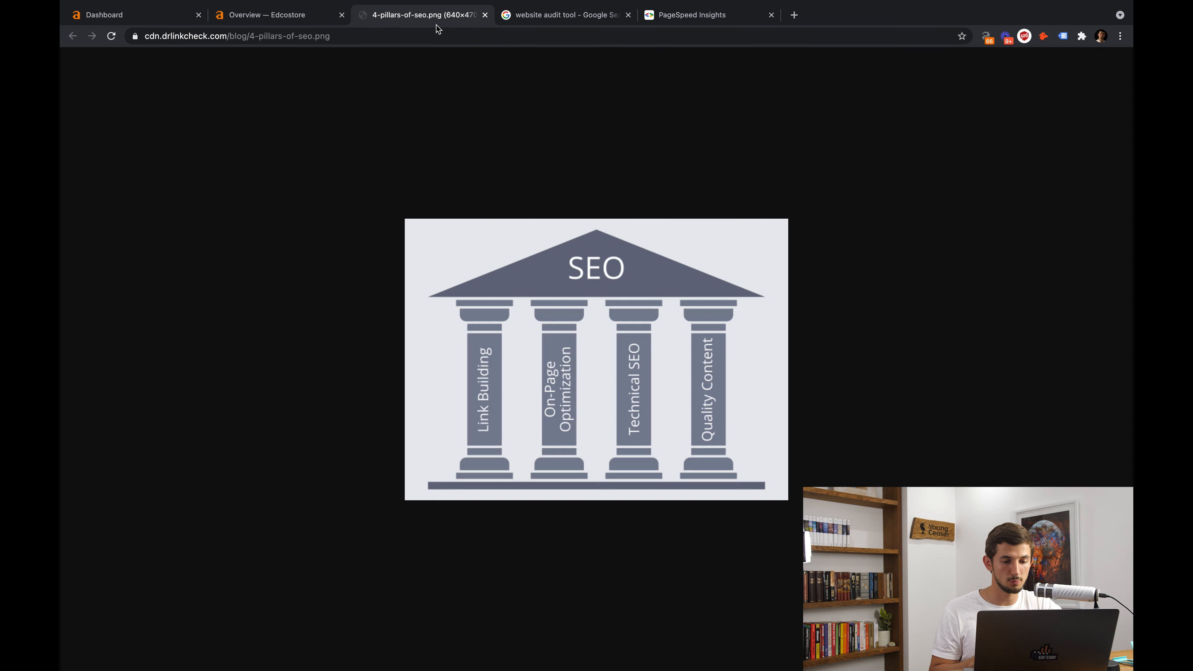
mouse_move(557, 181)
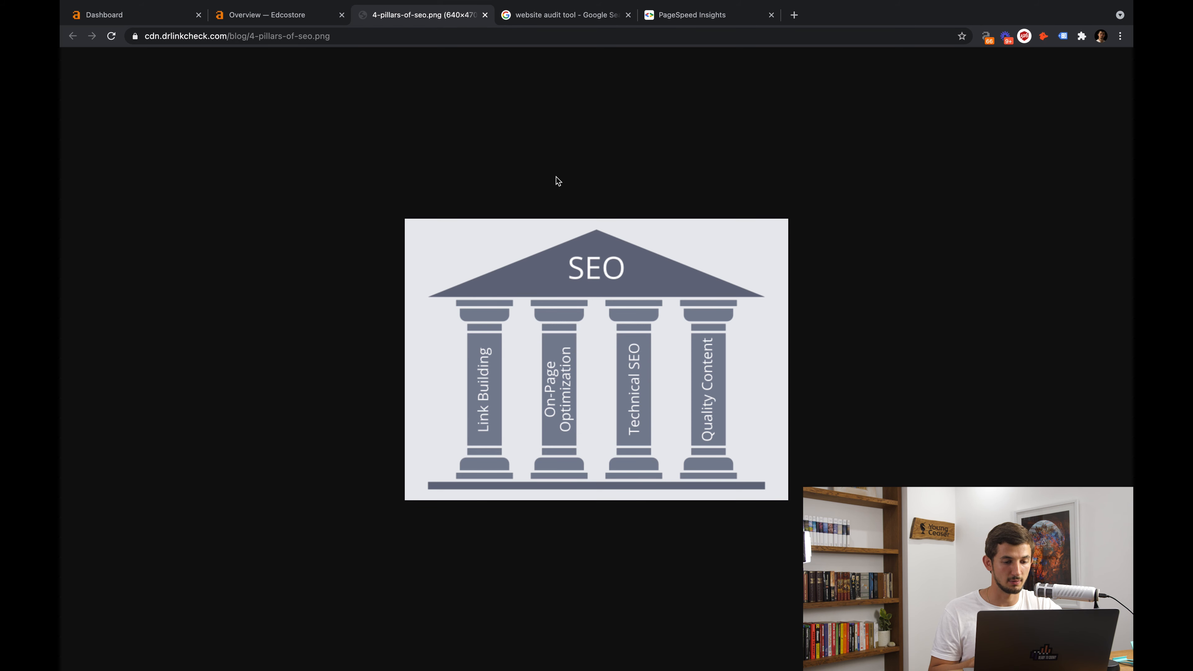
mouse_move(560, 235)
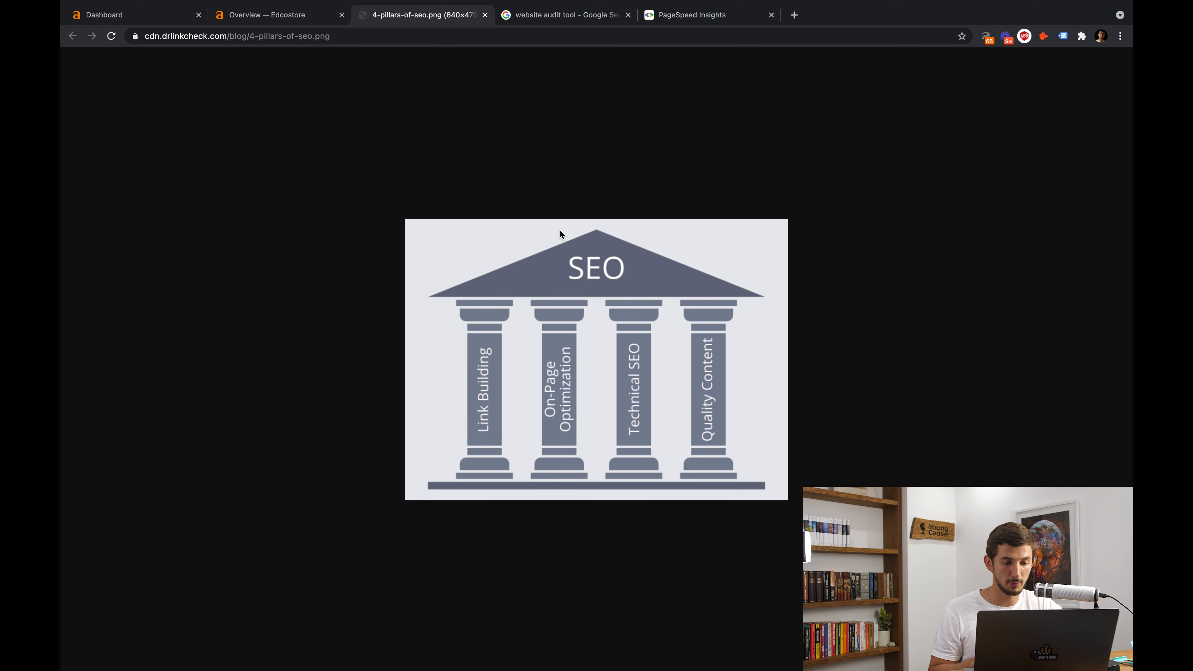
mouse_move(561, 274)
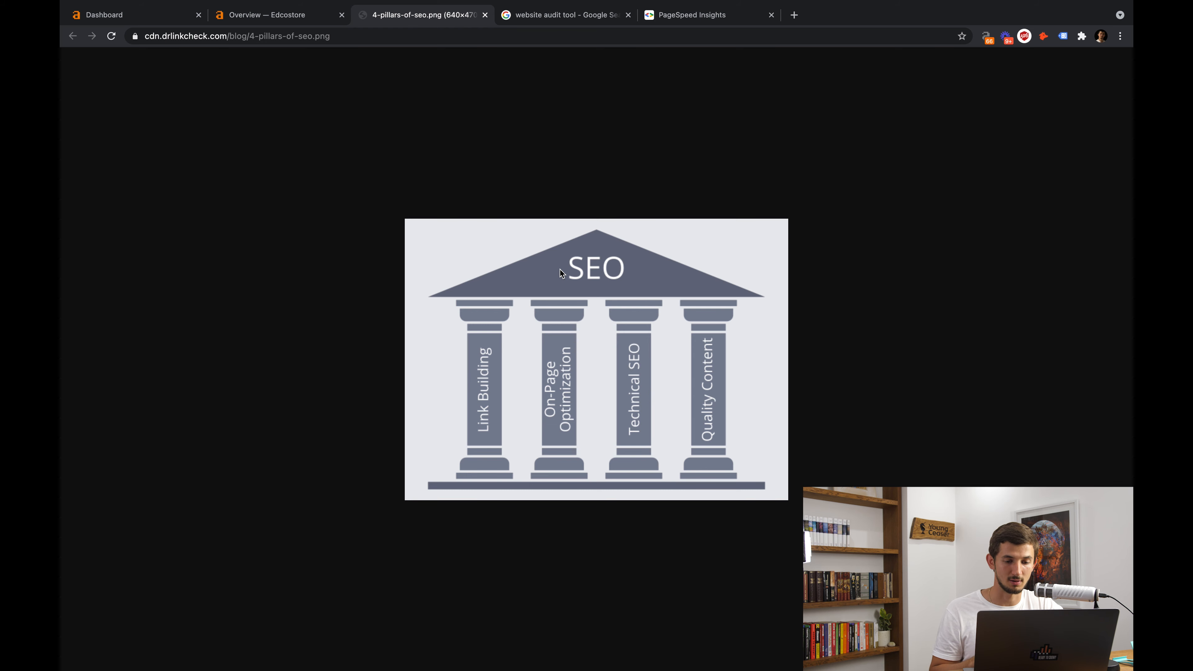
mouse_move(702, 196)
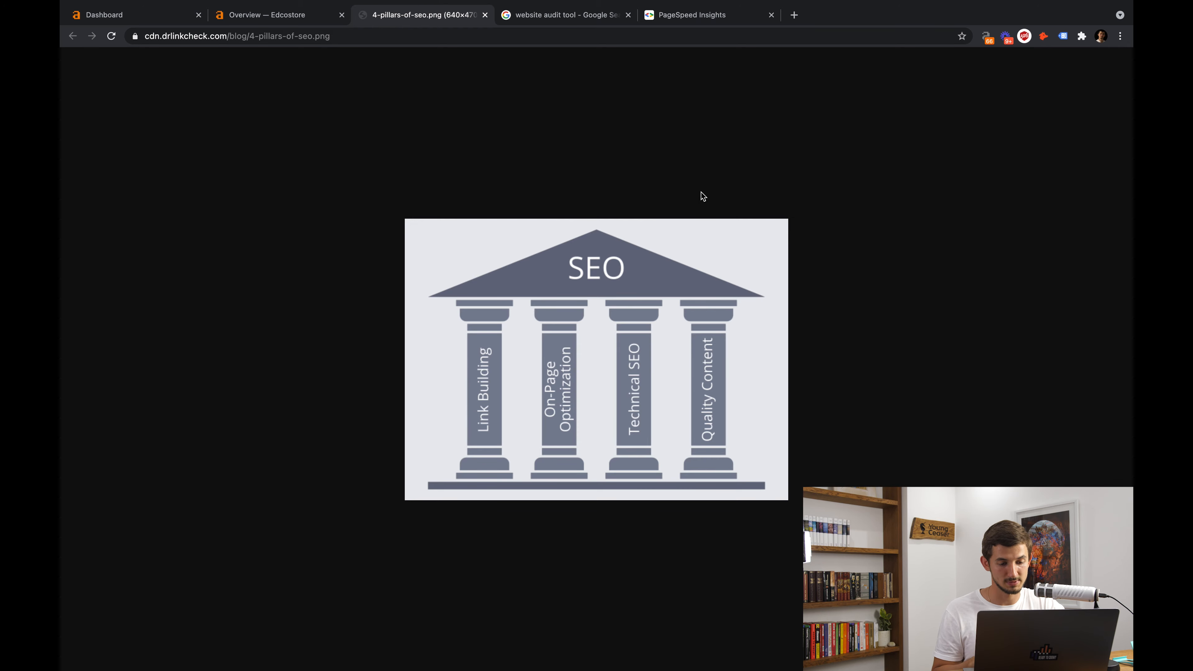
left_click(279, 14)
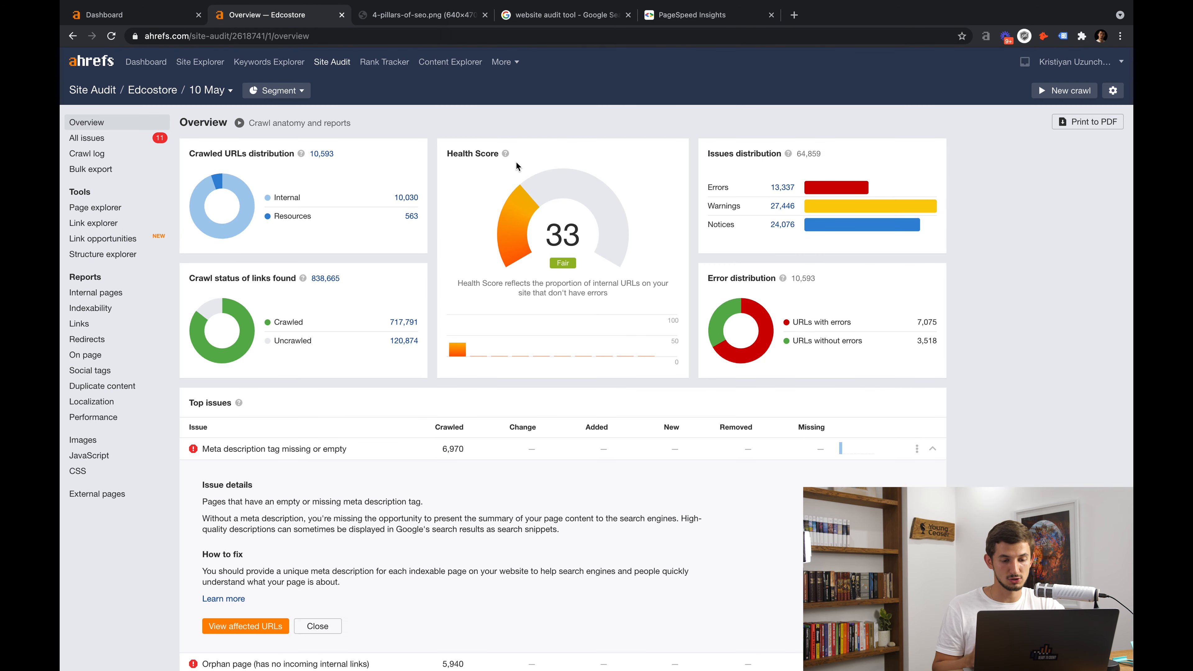
left_click(421, 14)
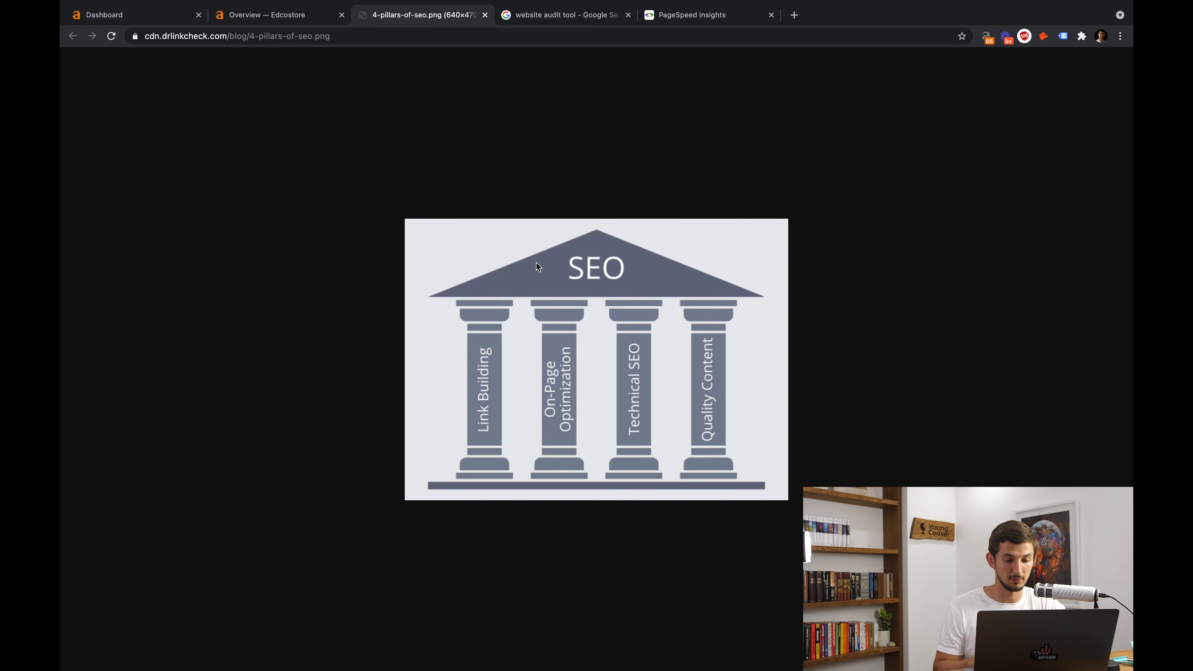
mouse_move(527, 278)
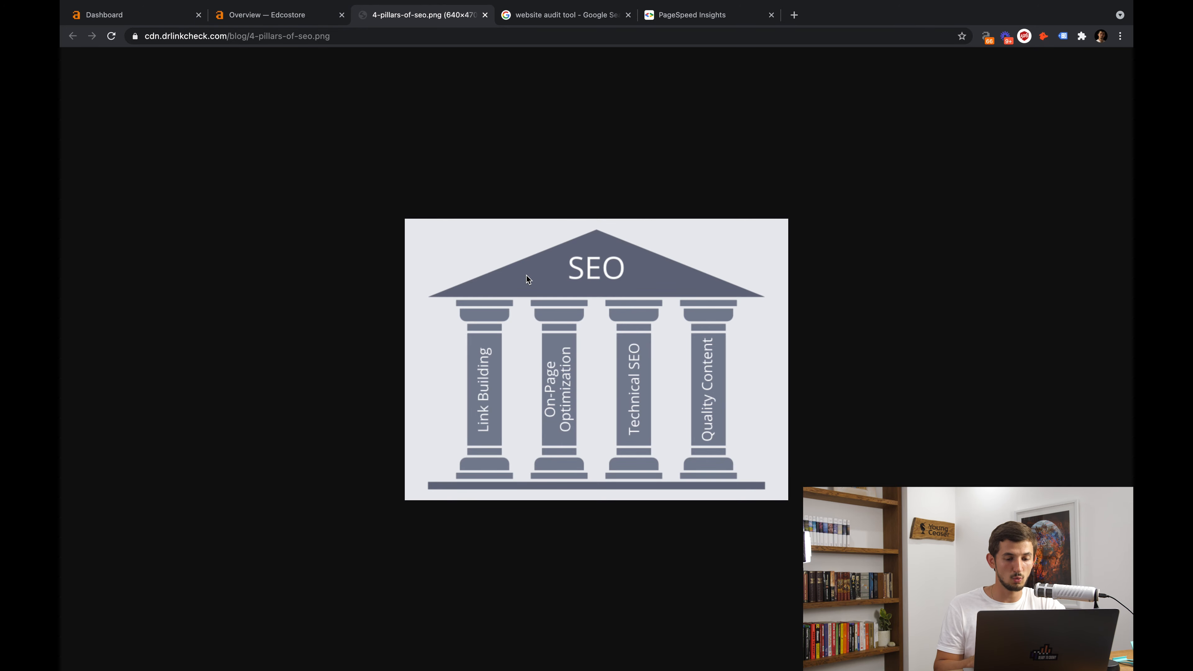
left_click(277, 14)
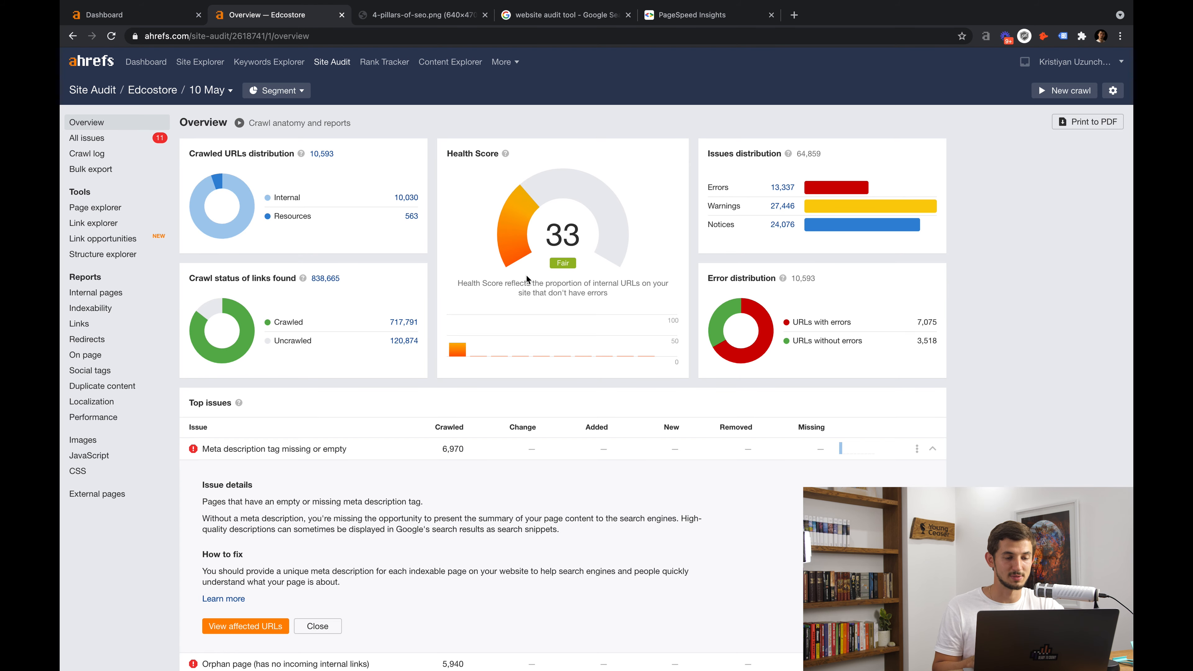
left_click(420, 14)
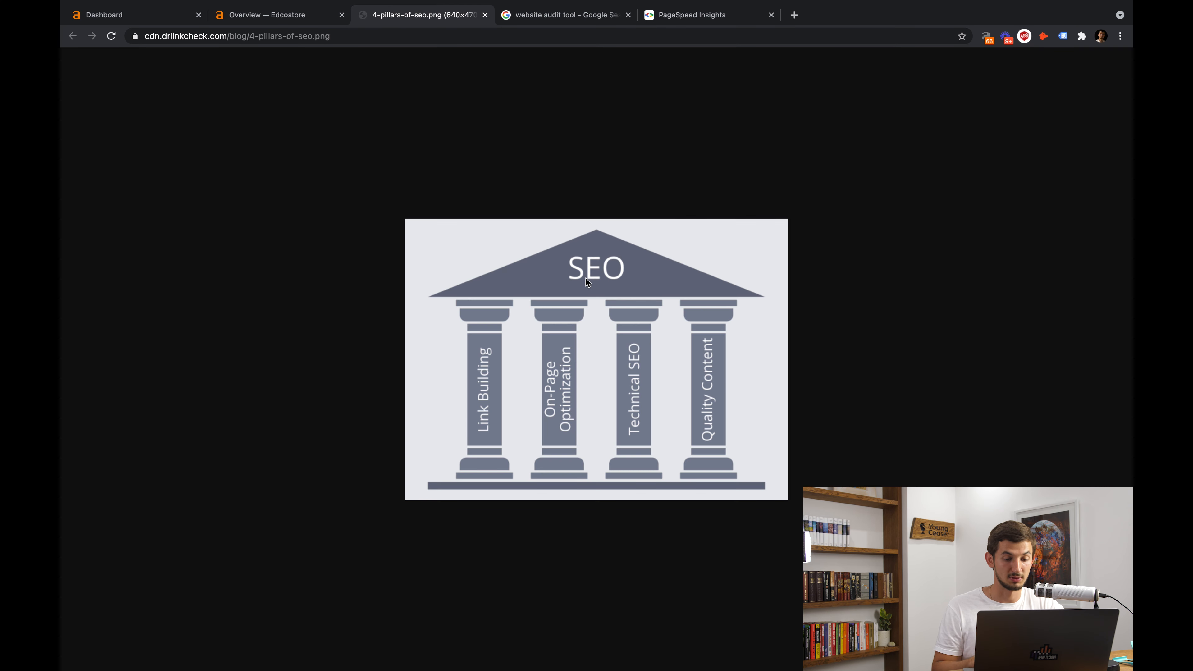
mouse_move(483, 304)
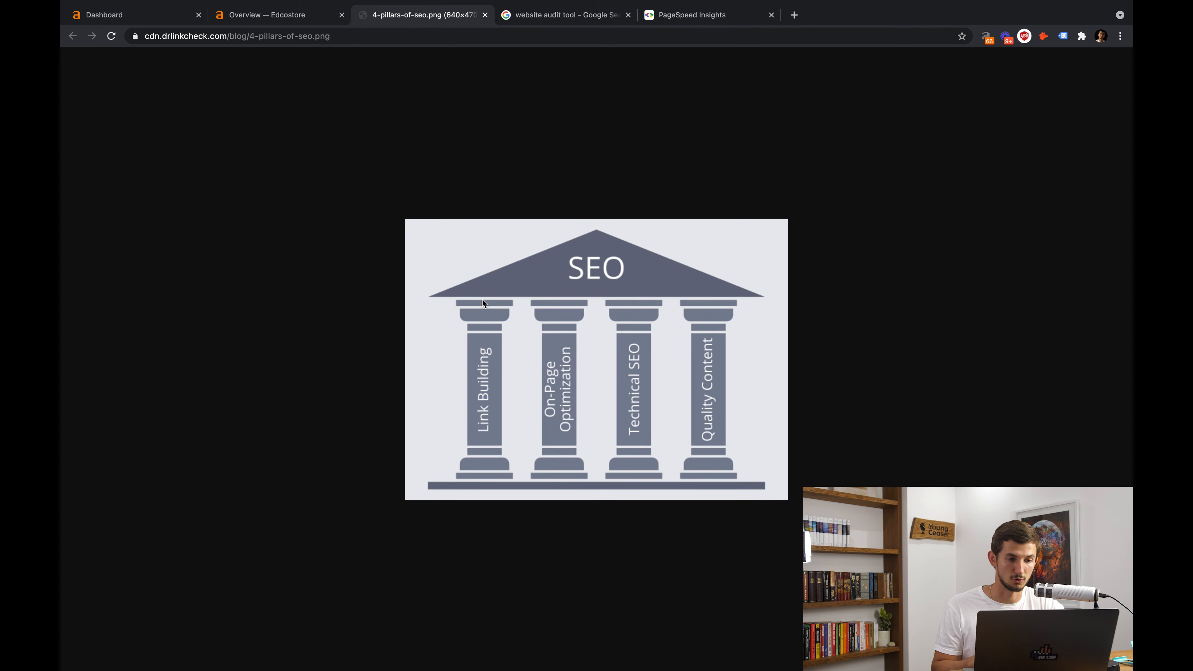
left_click(133, 14)
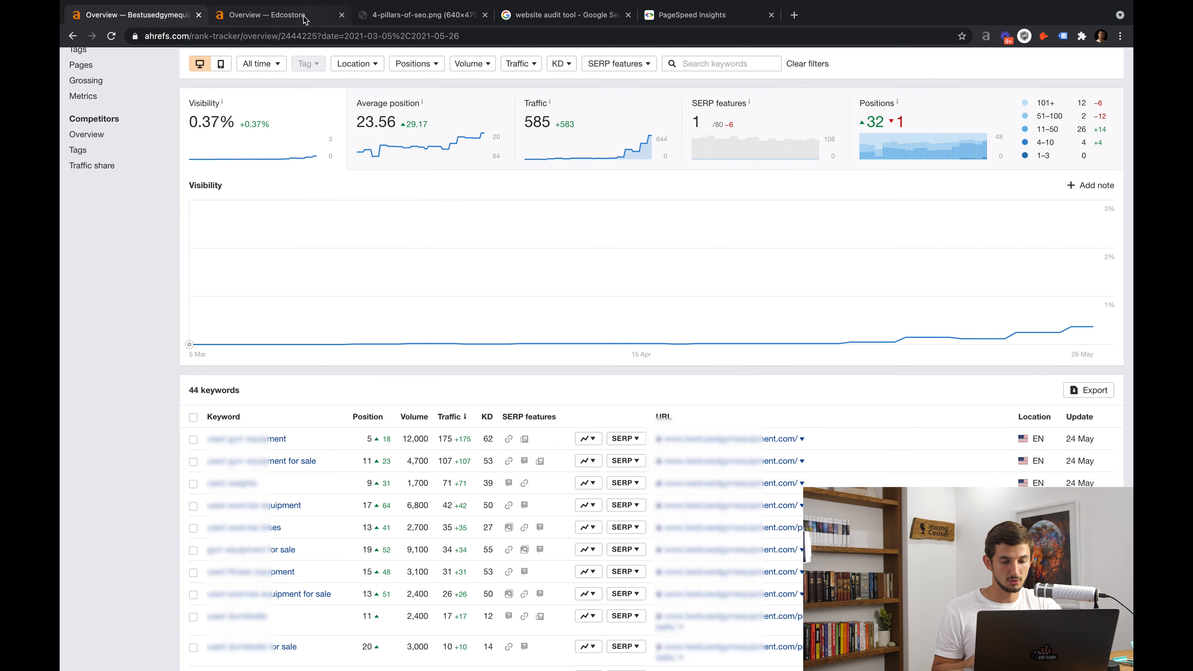